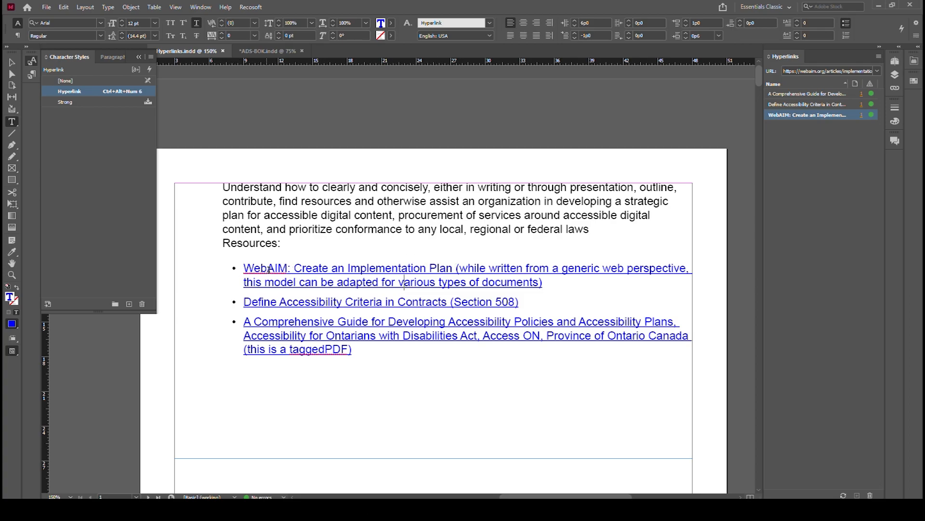
Inspect the WebAIM link text in Story Editor and select the end of the first link
double_click(464, 268)
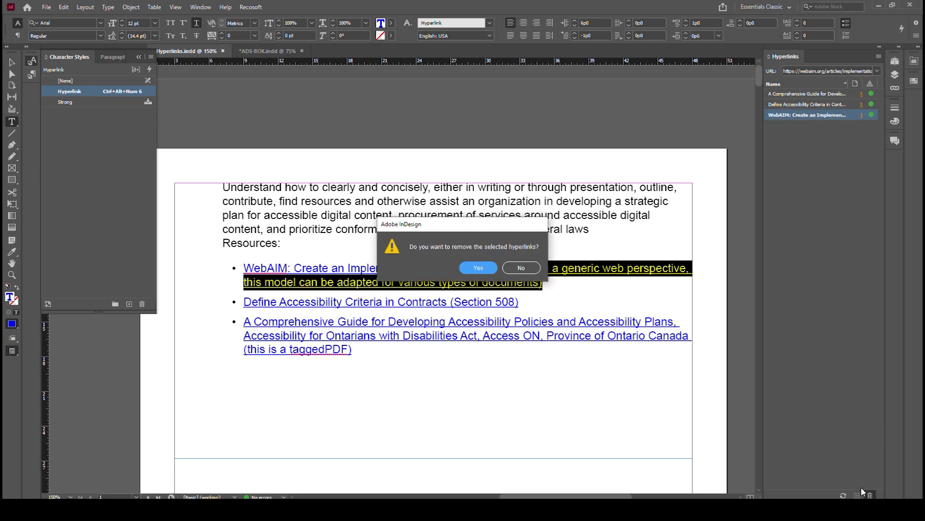
click(477, 267)
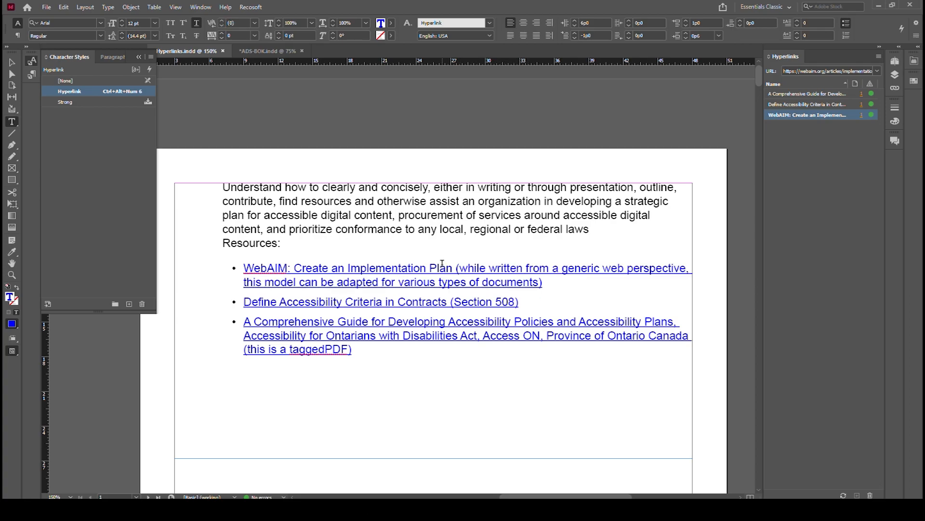
right_click(441, 264)
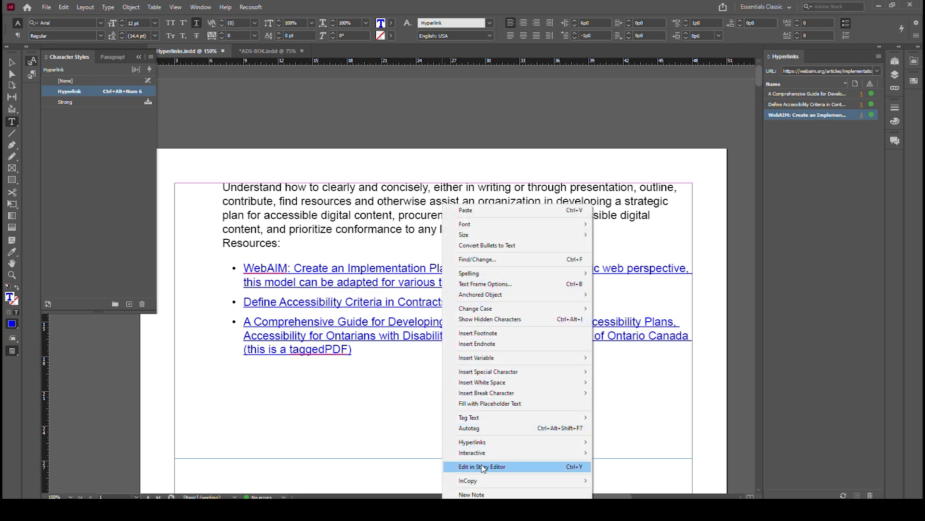
click(482, 466)
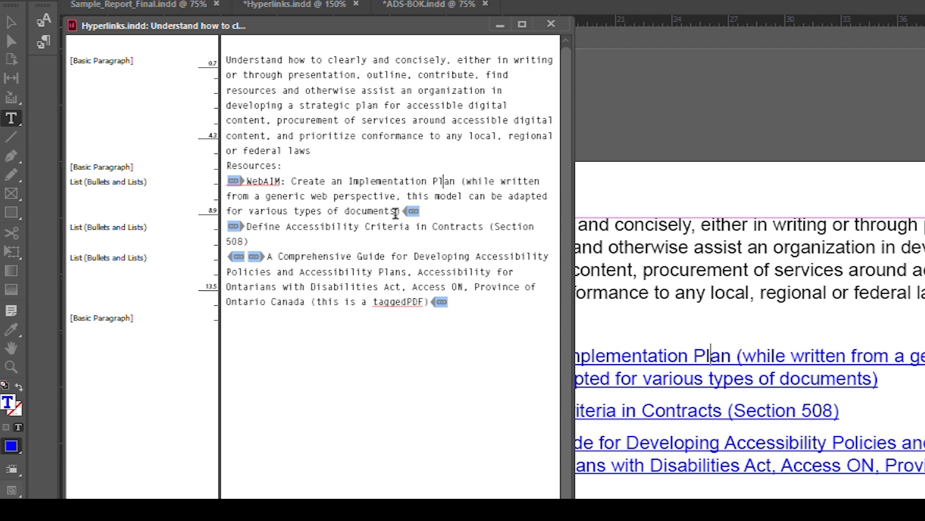
double_click(366, 211)
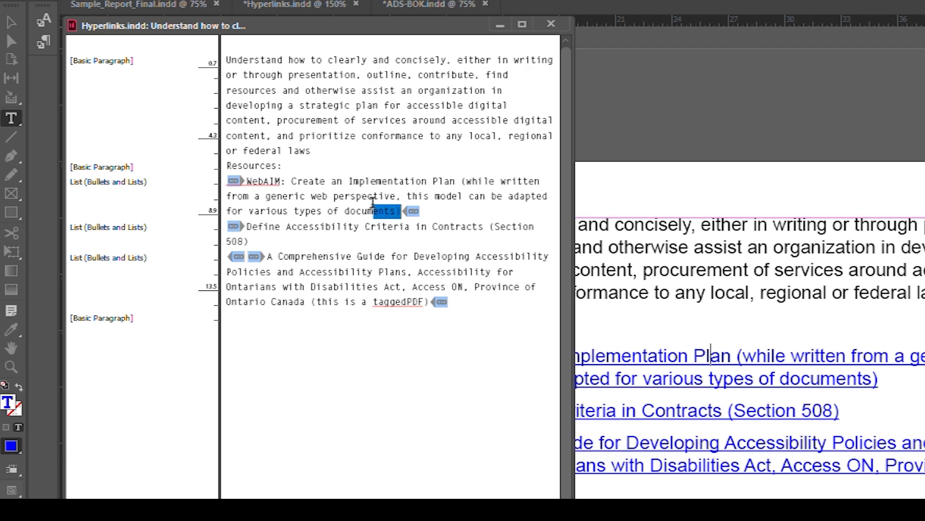
drag(366, 196, 414, 211)
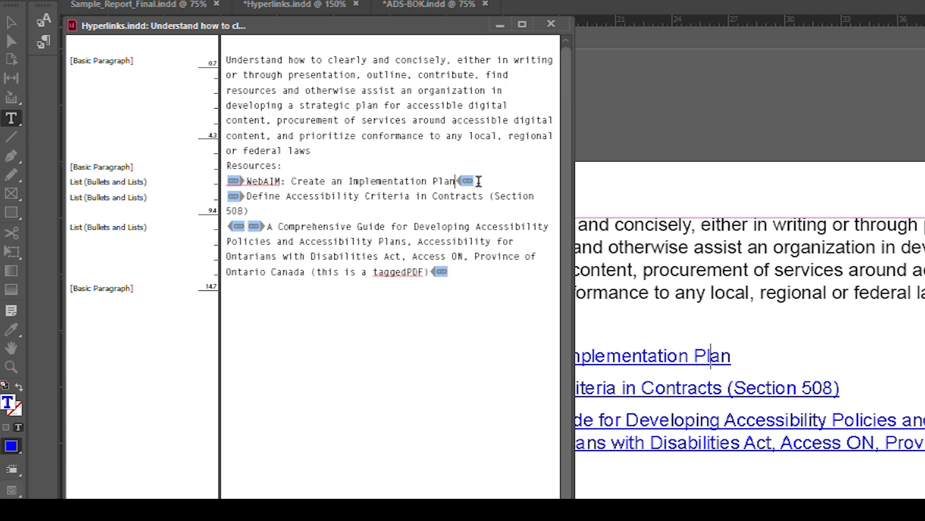
mouse_move(453, 220)
text( (while written from a generic web perspective, this model can be adapted for various types of documents))
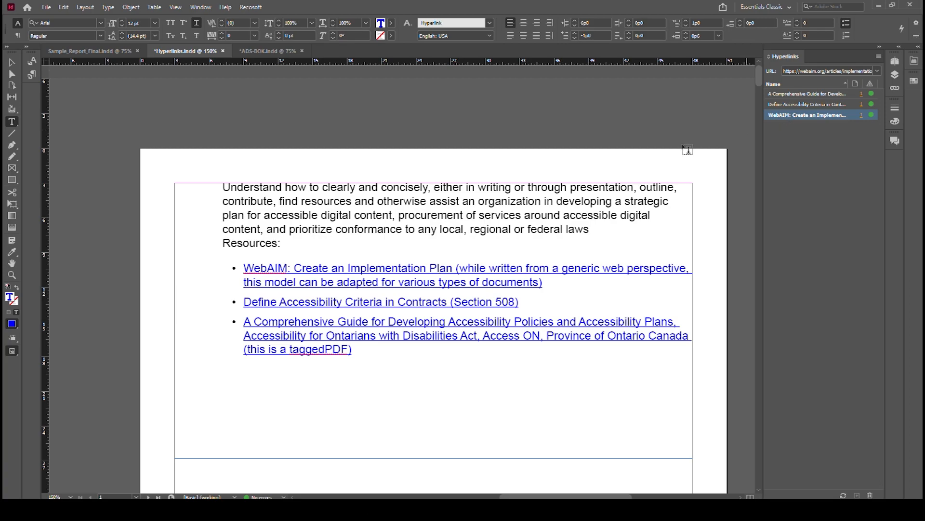
Select the WebAIM hyperlink in the Hyperlinks panel and reselect only its title text
click(200, 6)
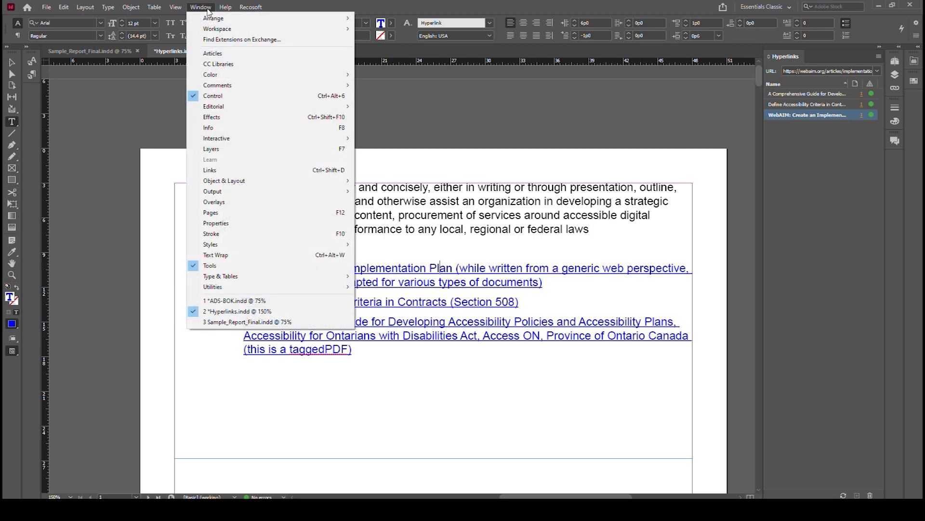
mouse_move(216, 138)
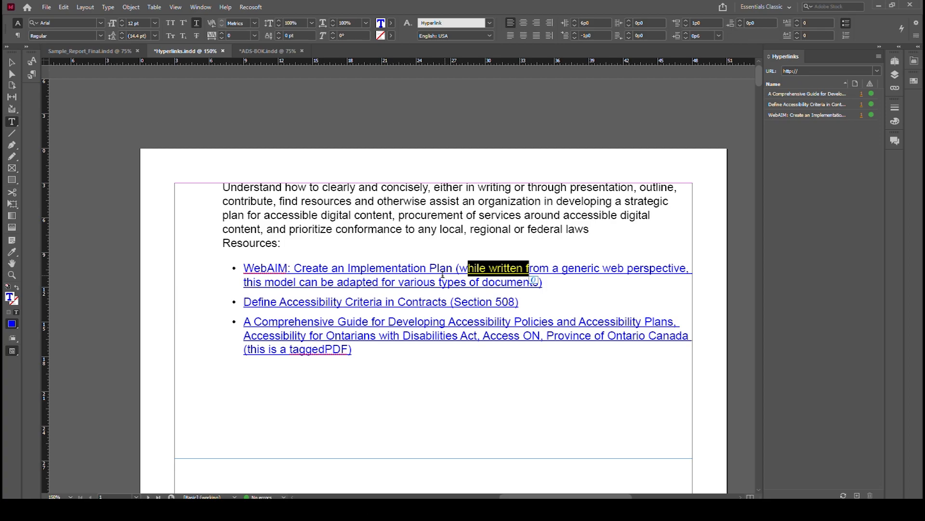
click(809, 115)
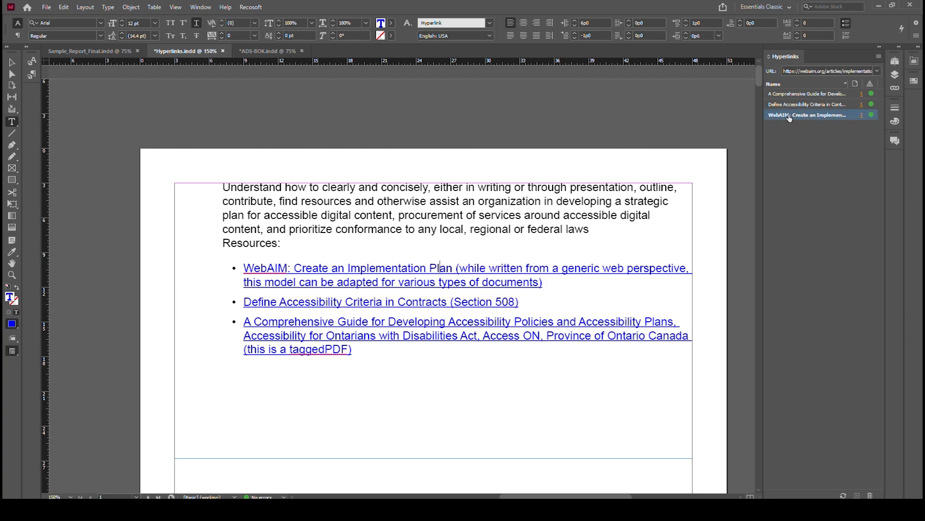
double_click(387, 268)
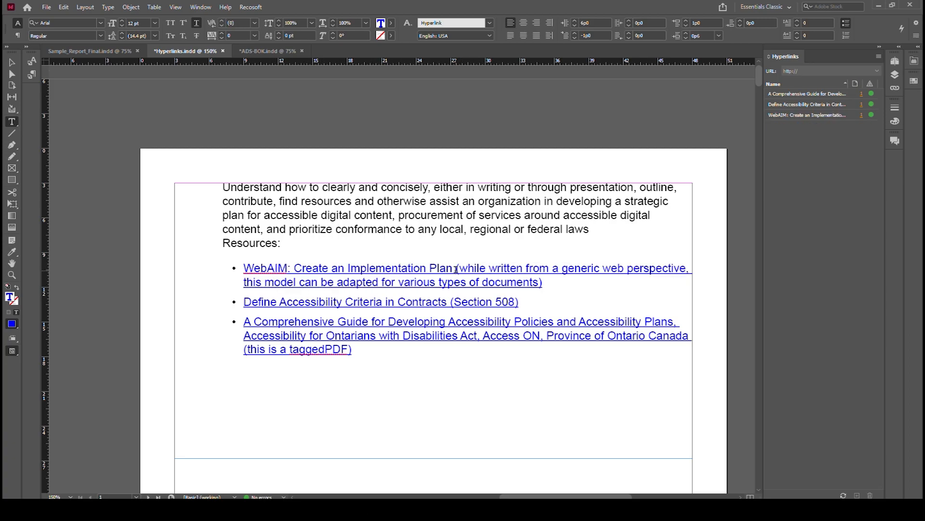
drag(456, 268, 517, 268)
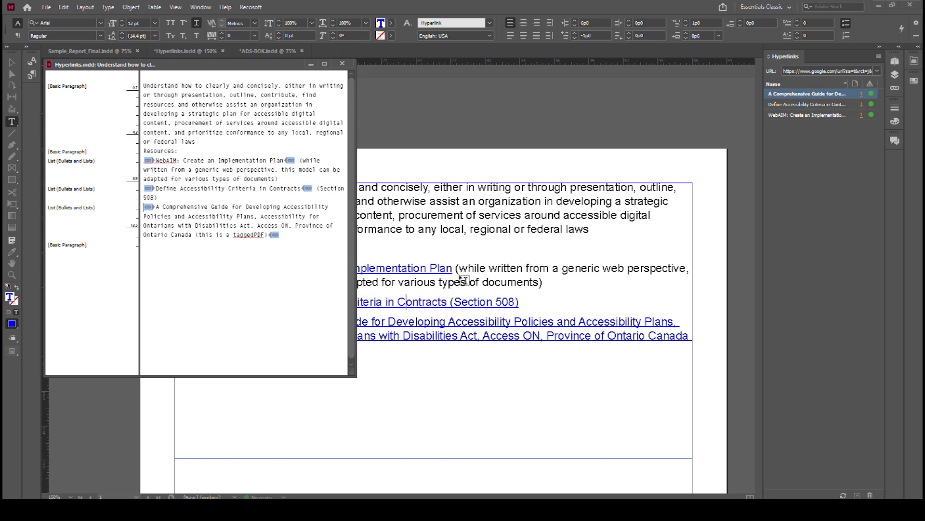
Close Story Editor and strip link styling from '(Section 508)' with the [None] character style
click(342, 64)
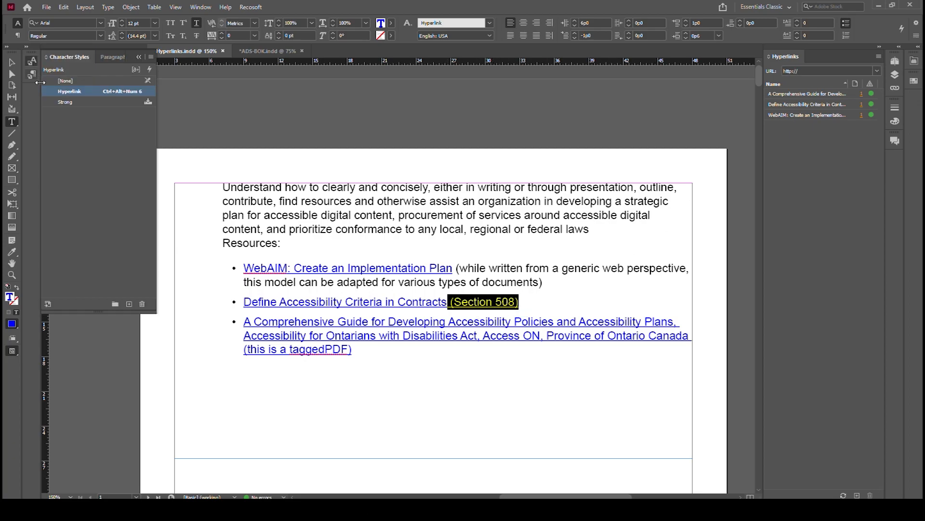
click(66, 80)
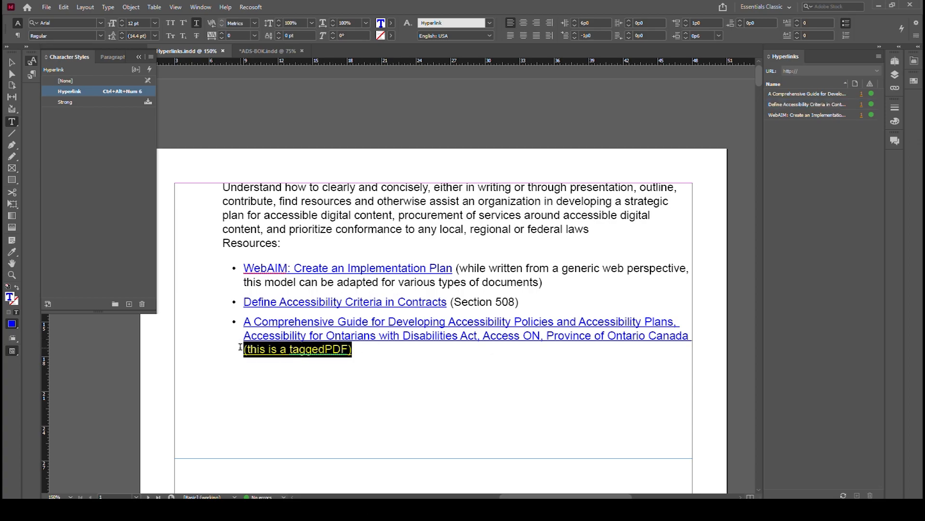
Fix the 'tagged PDF' spacing and move the note after the third link's end marker in Story Editor
click(809, 94)
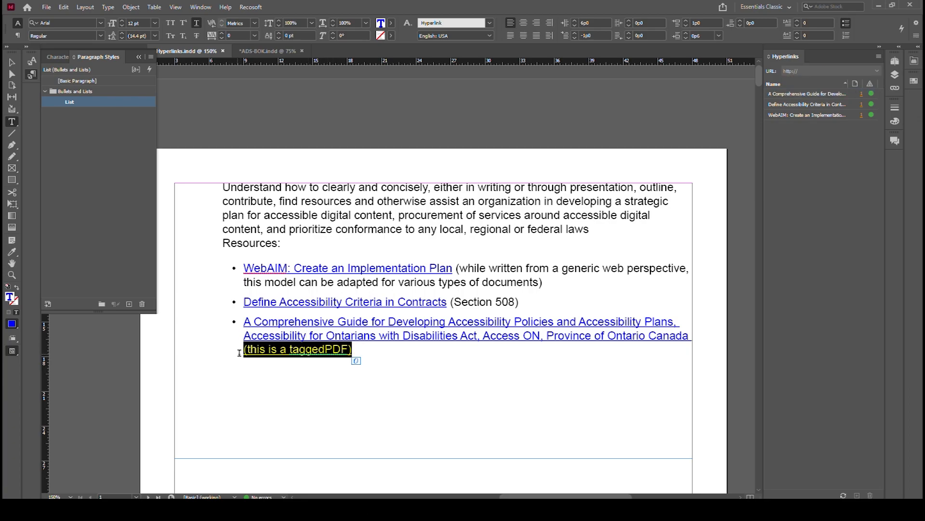
click(808, 94)
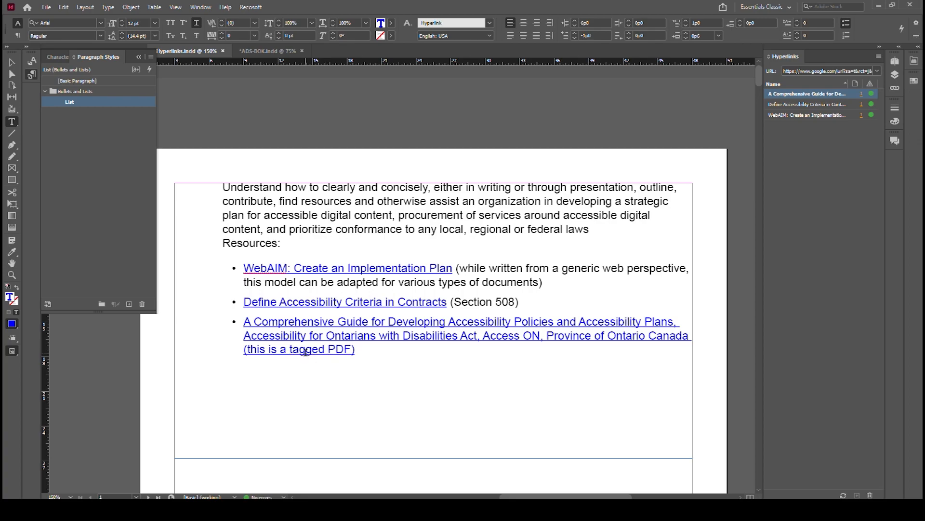
right_click(305, 348)
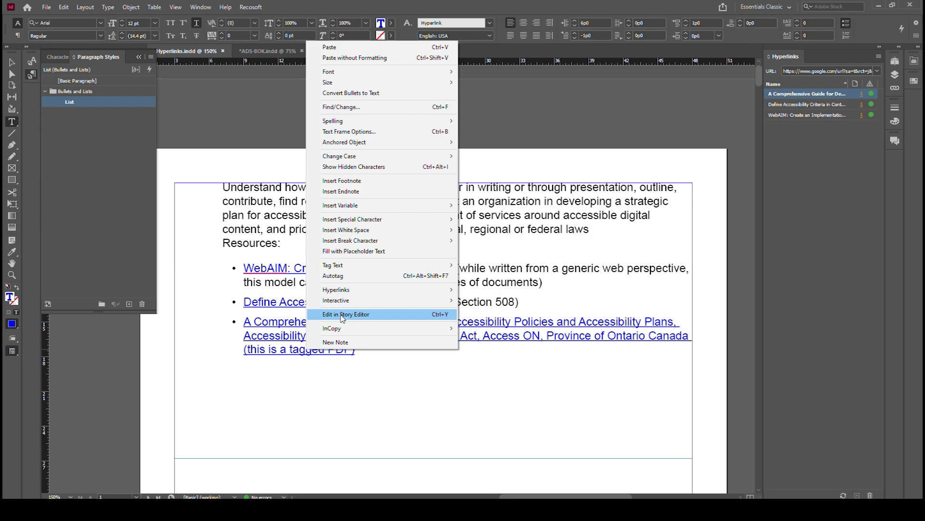
click(346, 313)
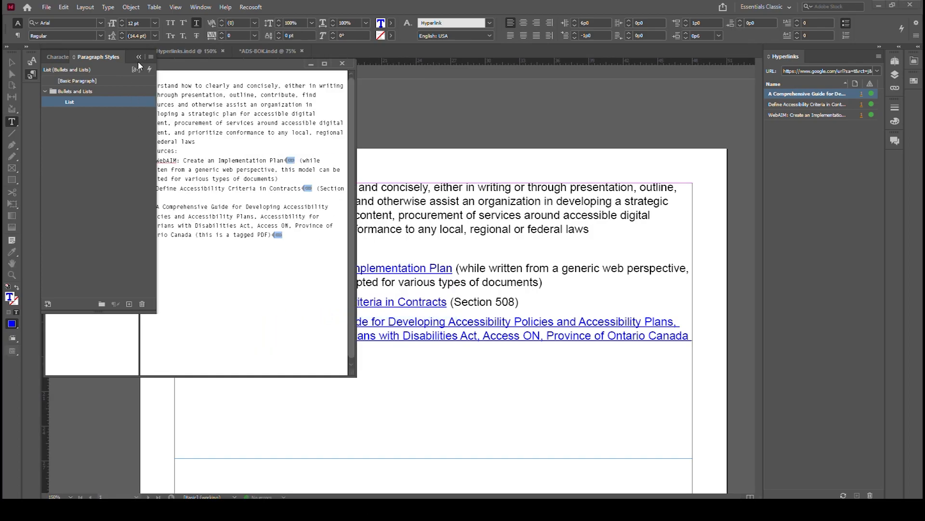
key(ctrl+y)
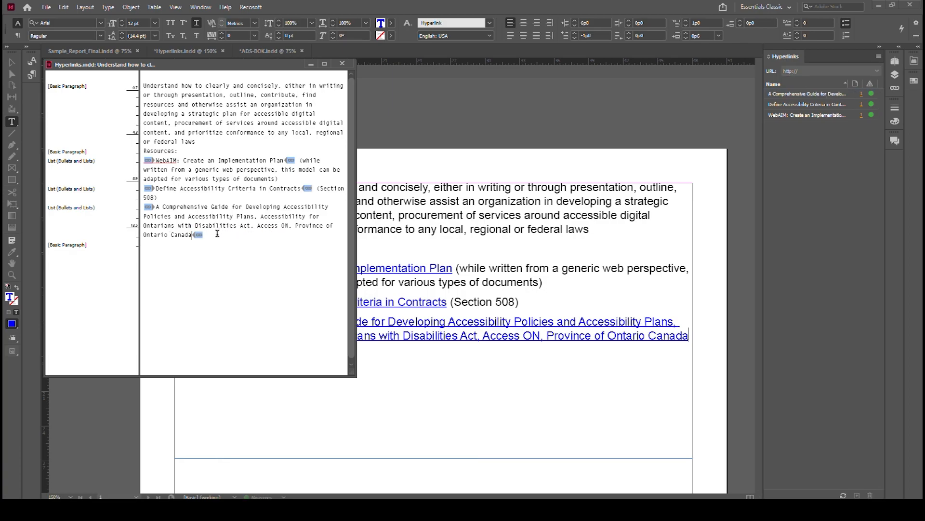
click(343, 64)
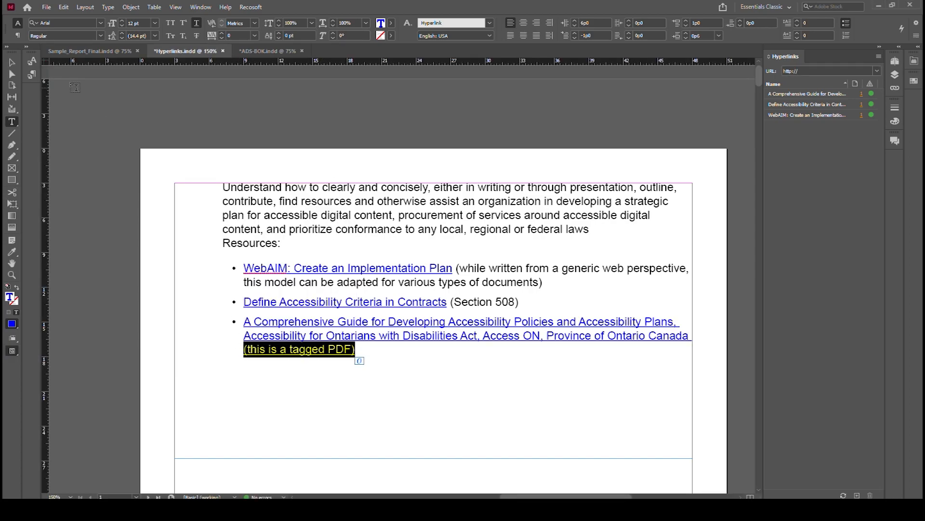
Apply the [None] character style to '(this is a tagged PDF)' to remove its link styling
click(67, 80)
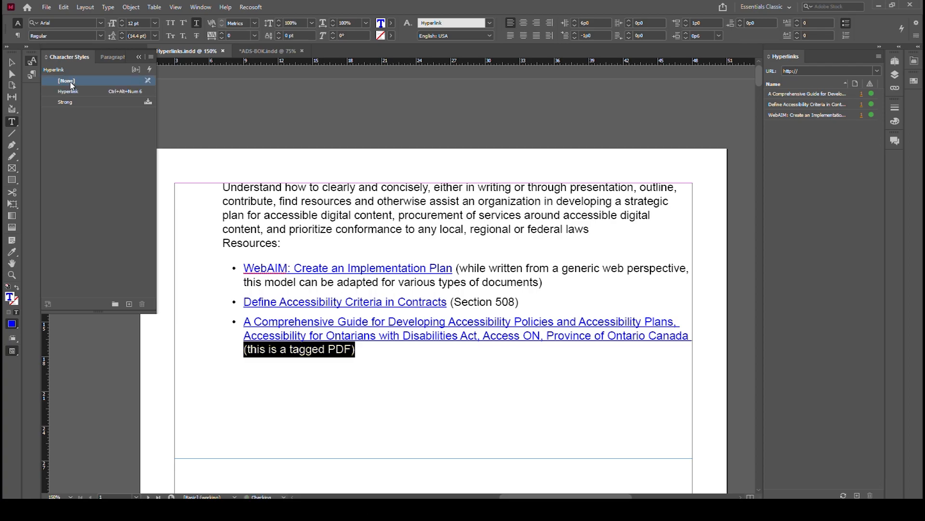
click(67, 80)
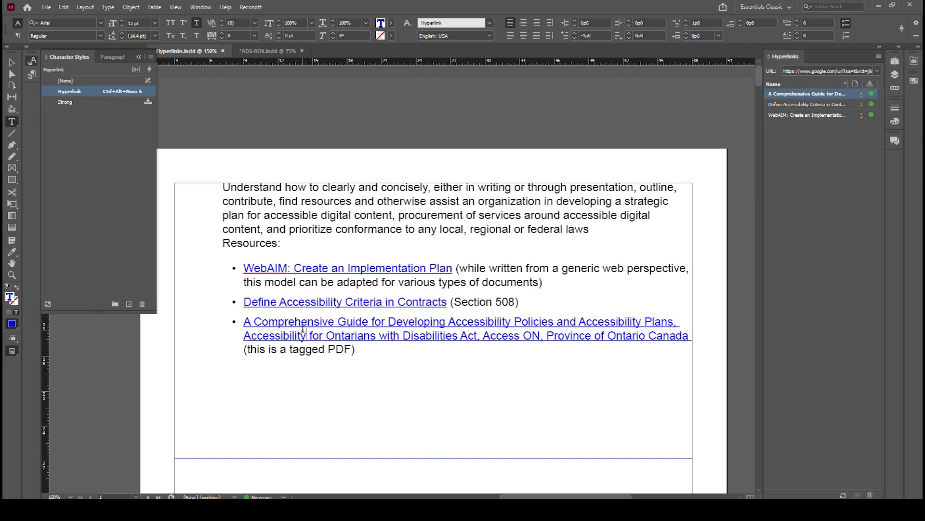
click(45, 7)
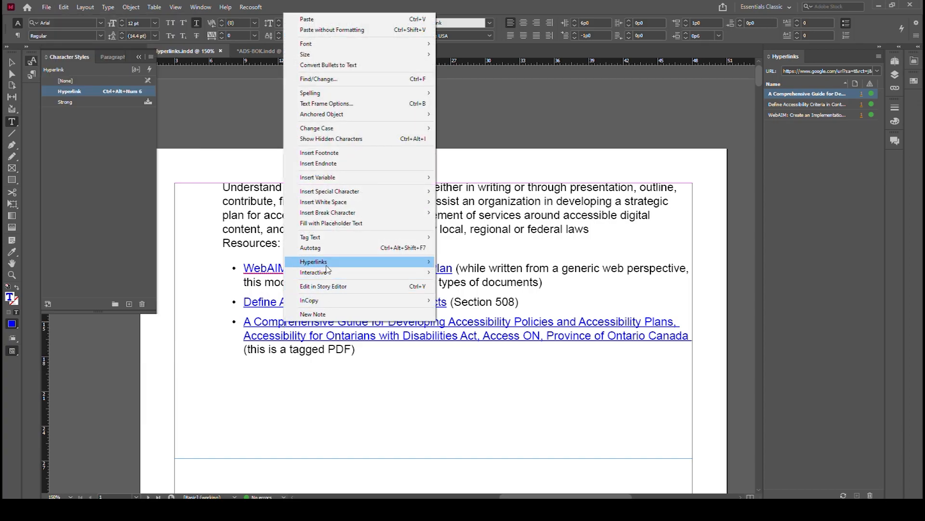
click(313, 261)
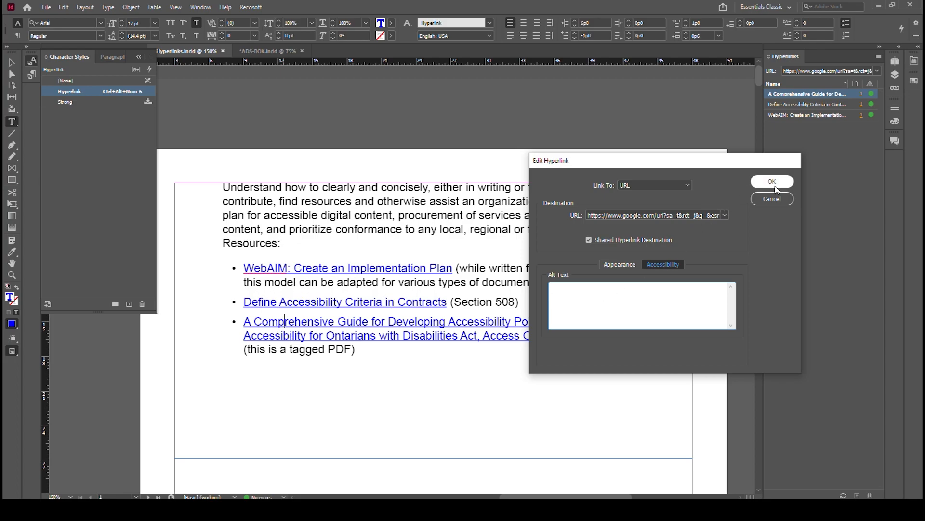
click(772, 181)
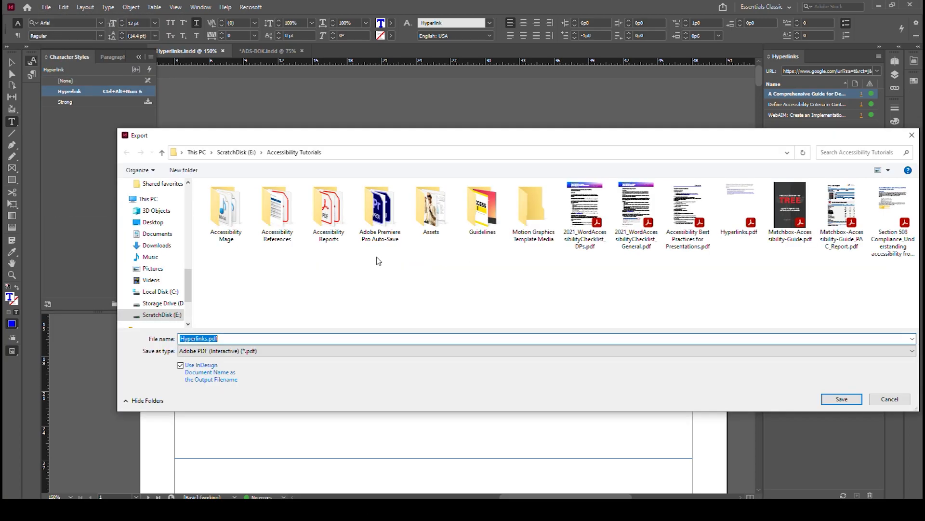
Save the export as Hyperlinks.pdf, replacing the existing file, with Create Tagged PDF kept on
click(841, 399)
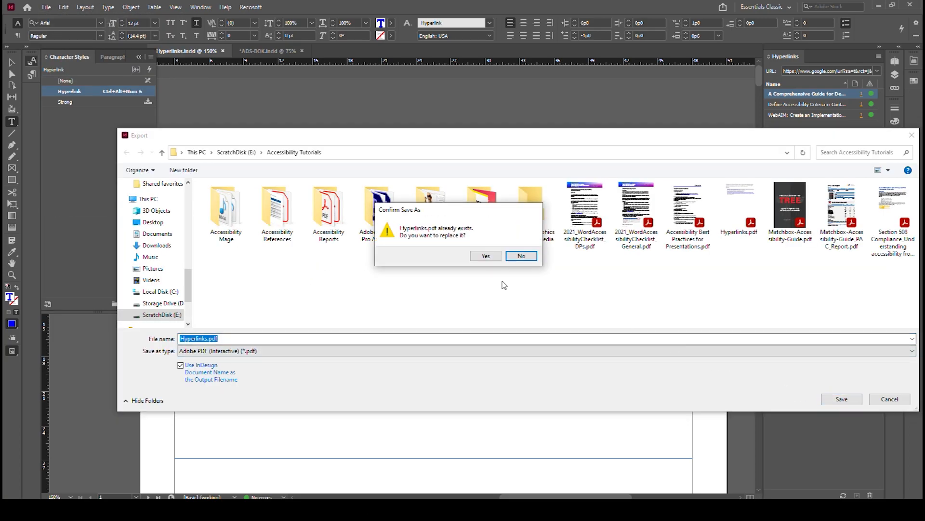
click(485, 256)
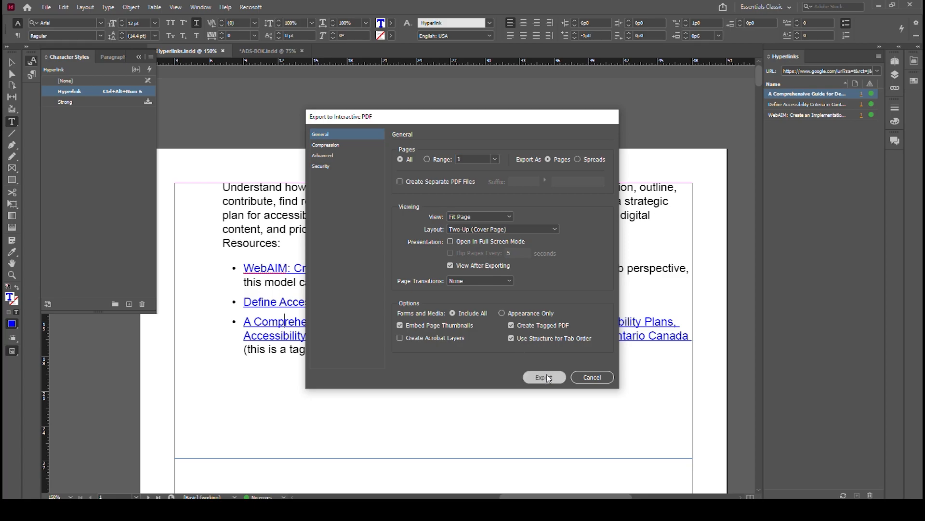
click(543, 377)
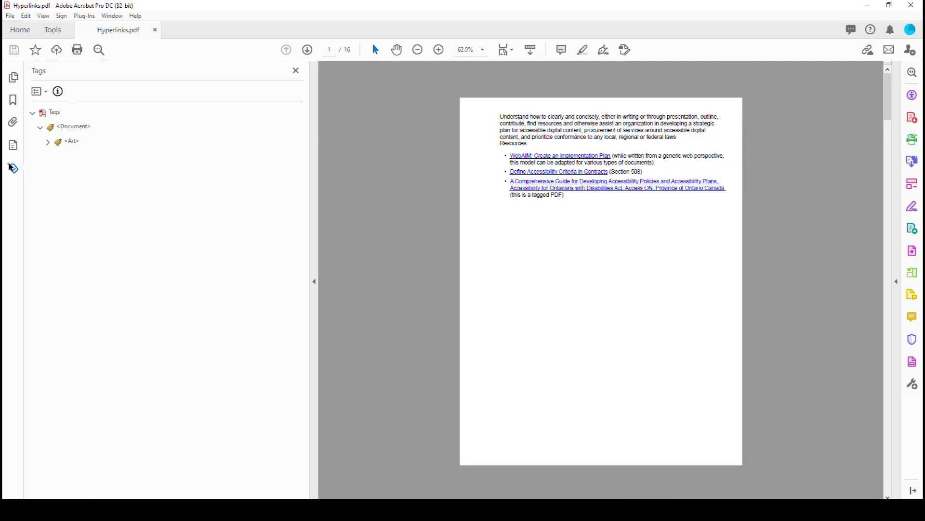
click(48, 141)
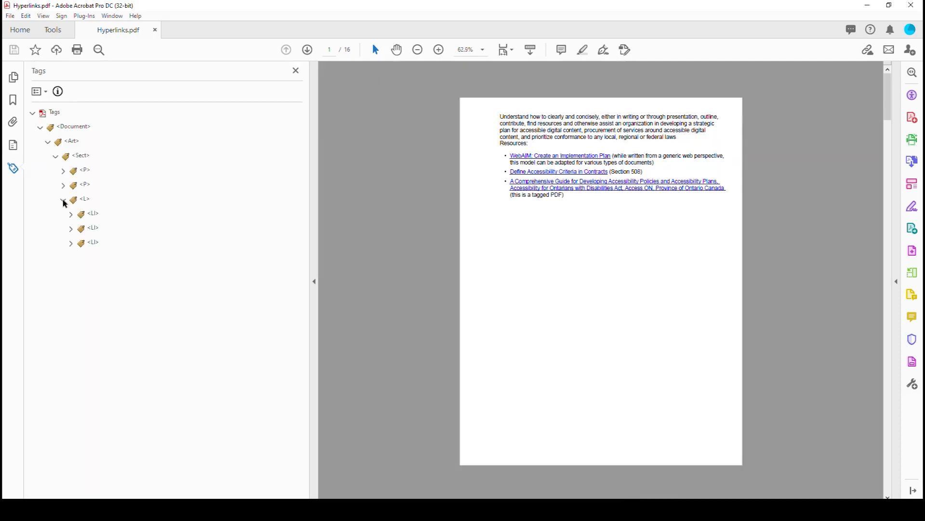
click(71, 214)
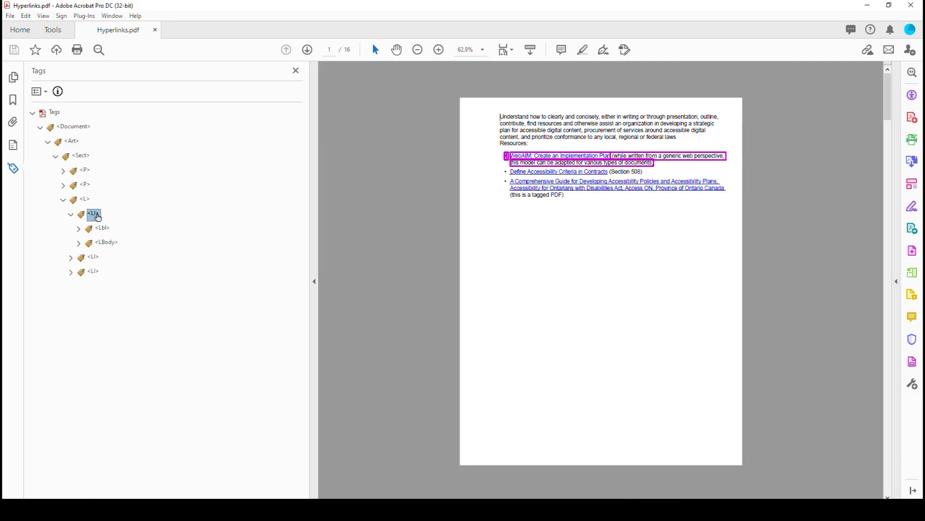
click(71, 214)
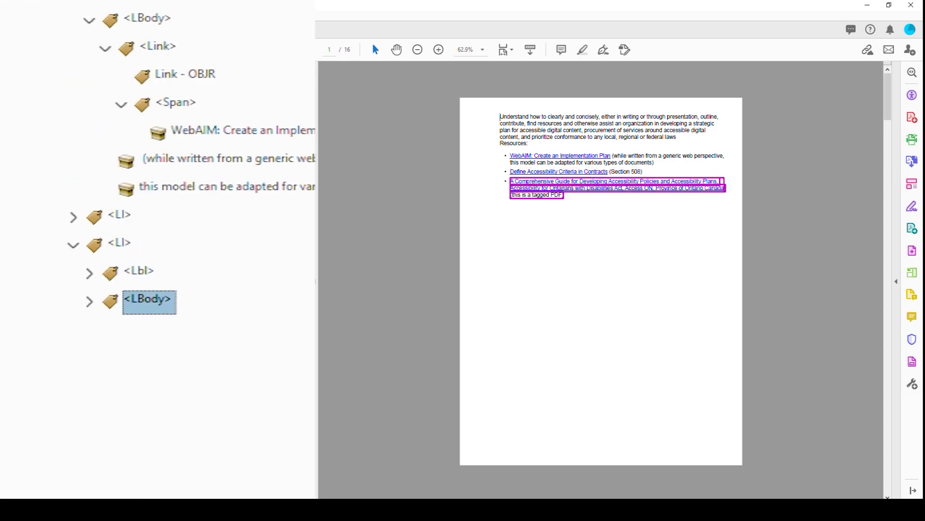
click(89, 301)
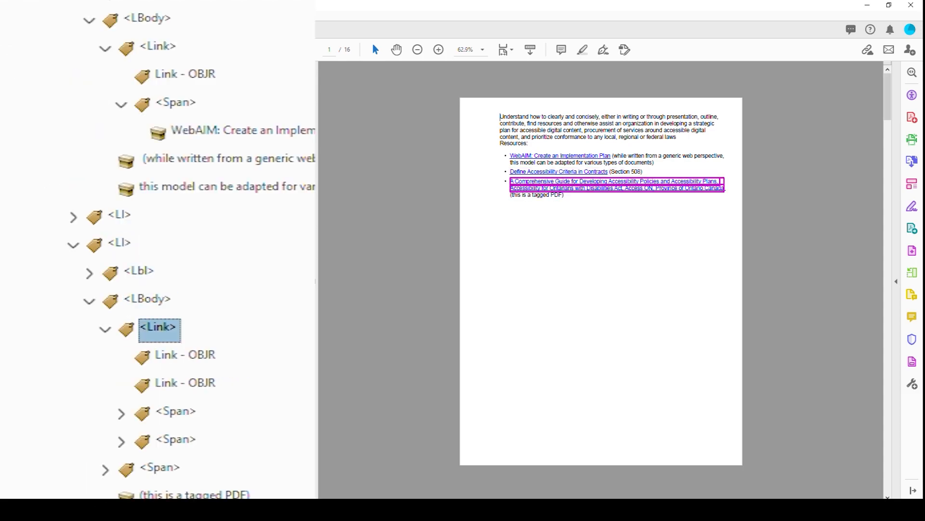
click(185, 383)
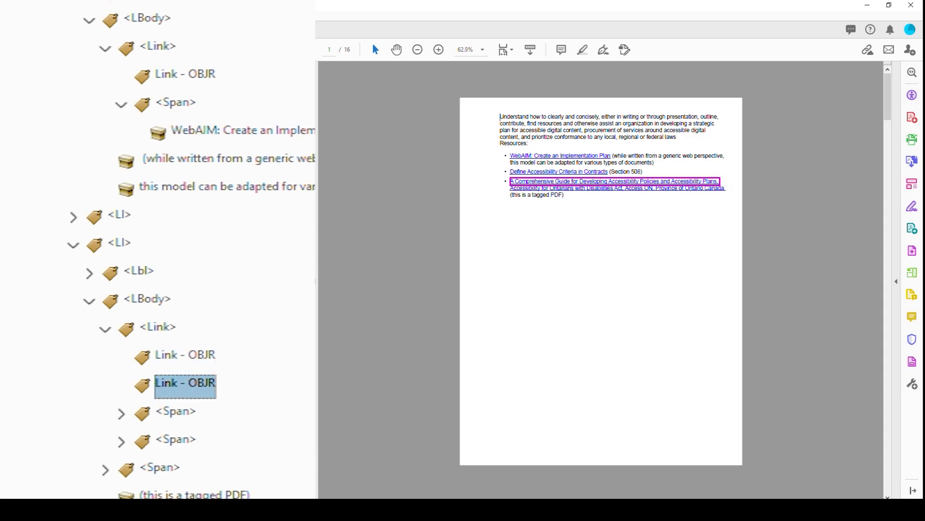
click(185, 353)
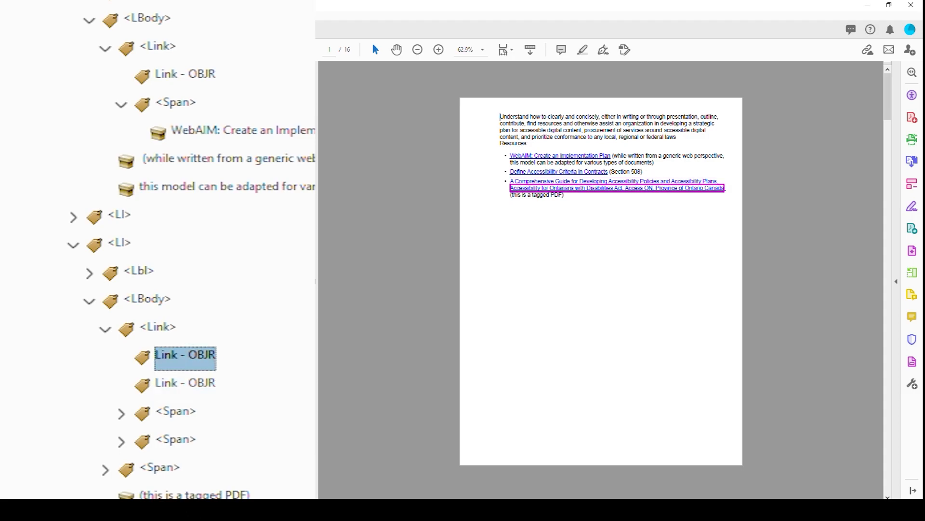
click(175, 442)
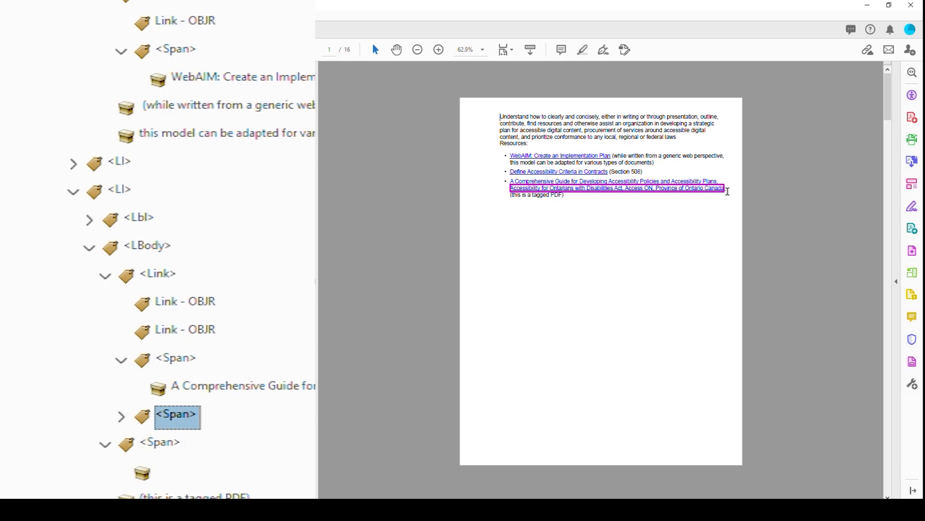
Change the empty content item in the trailing span to a page Artifact
right_click(176, 415)
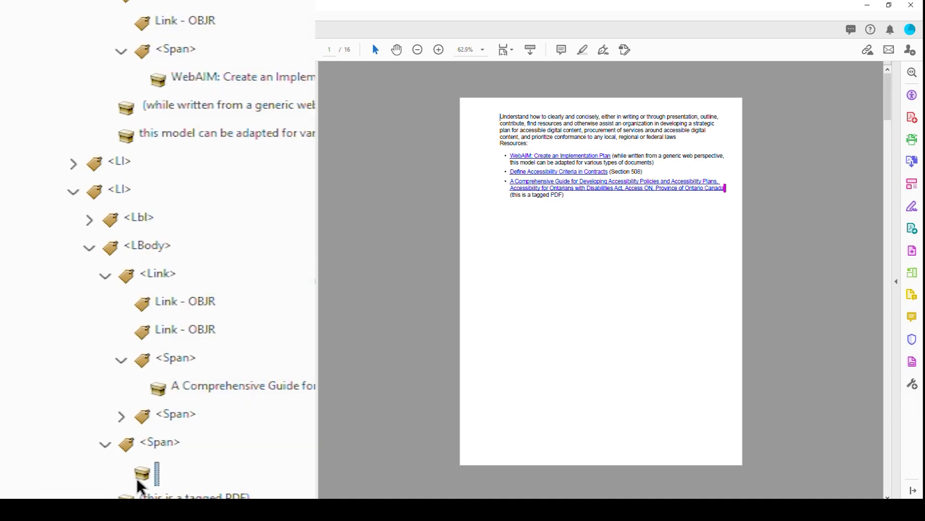
mouse_move(151, 479)
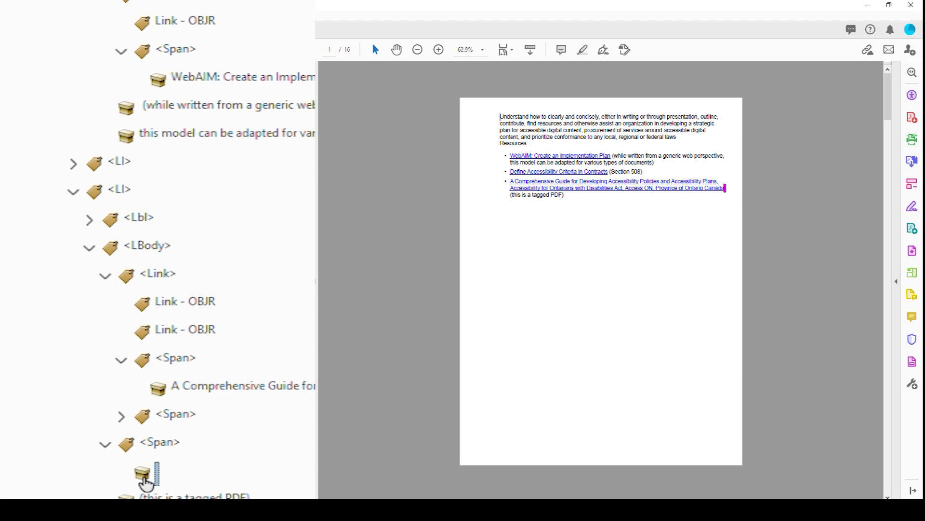
right_click(145, 472)
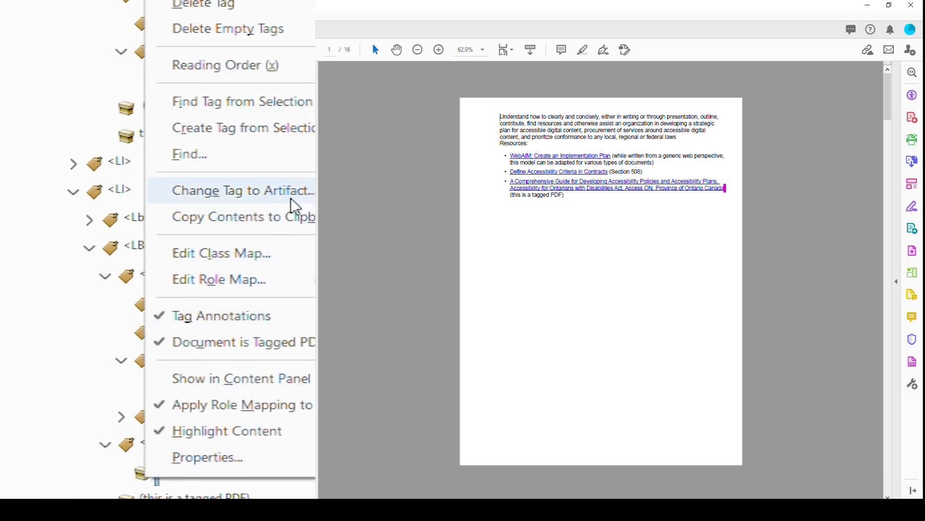
click(243, 190)
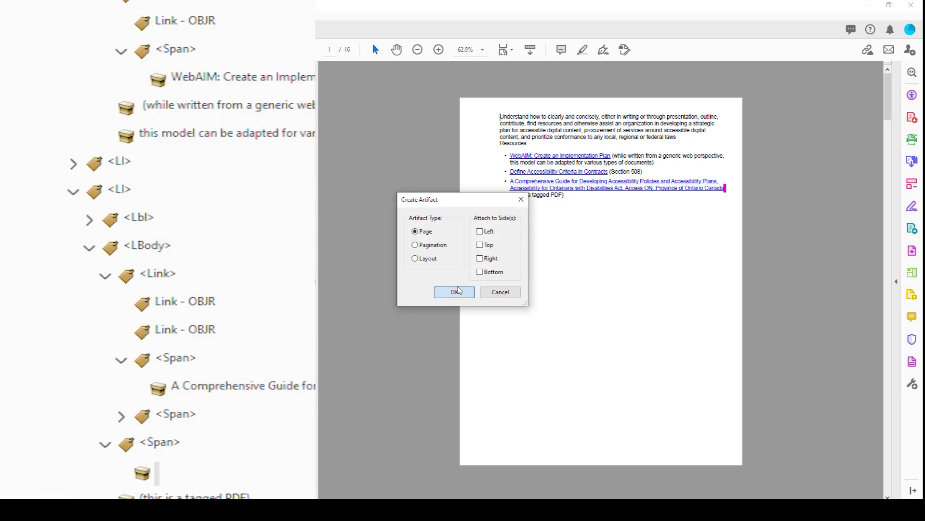
click(455, 291)
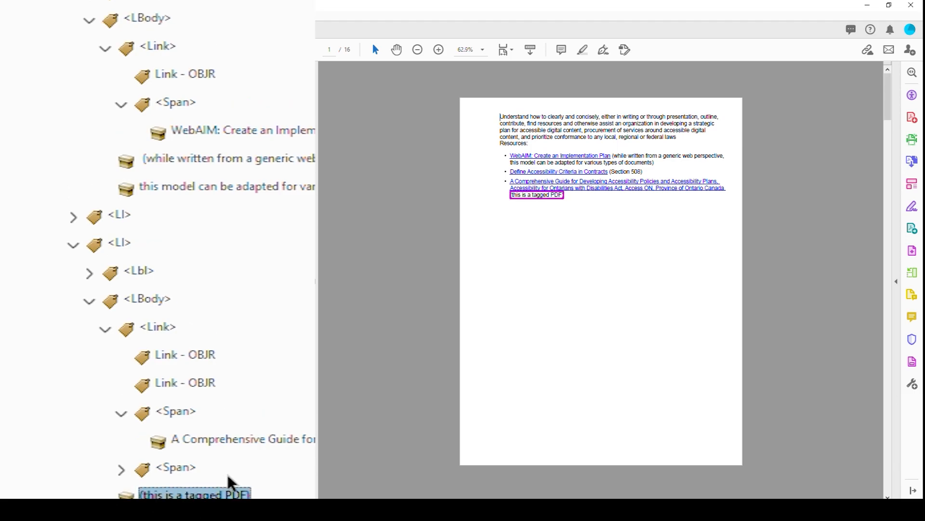
Move the link's second text line into the first span and pick the extra Link - OBJR for removal
click(120, 468)
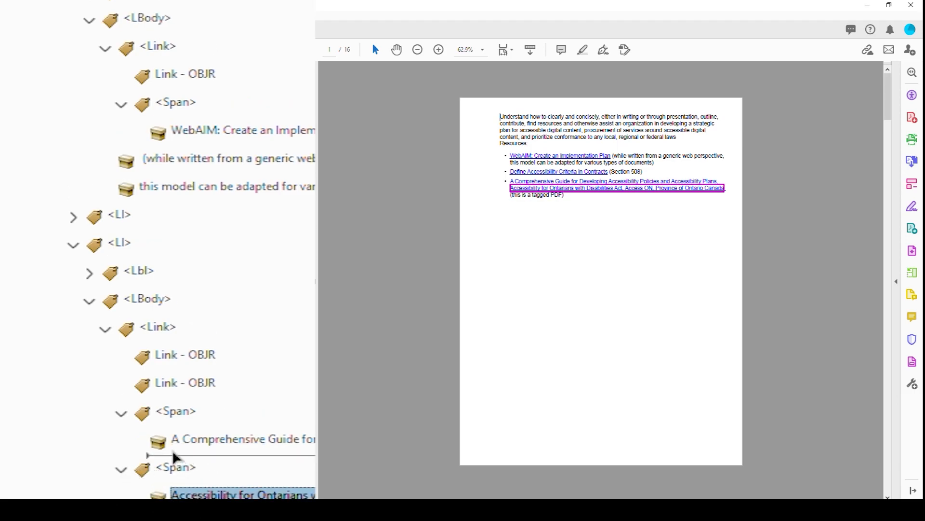
click(158, 327)
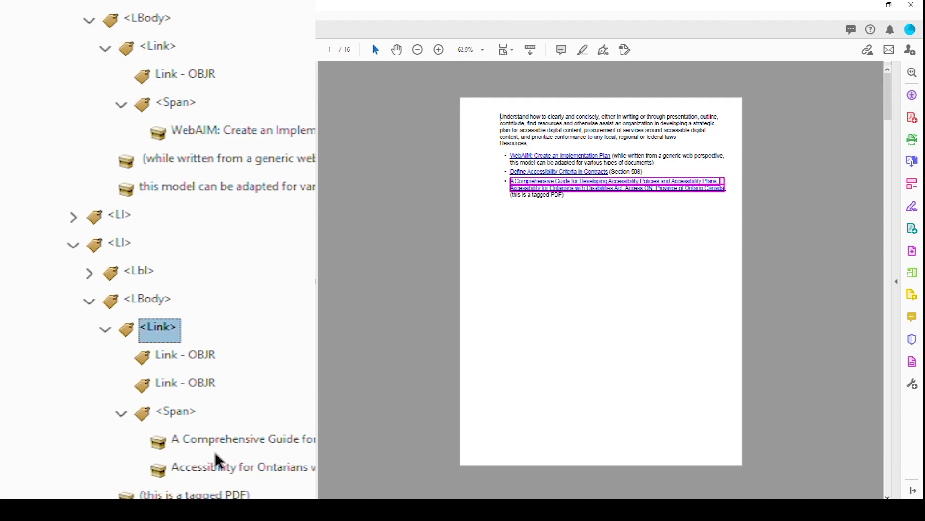
mouse_move(196, 355)
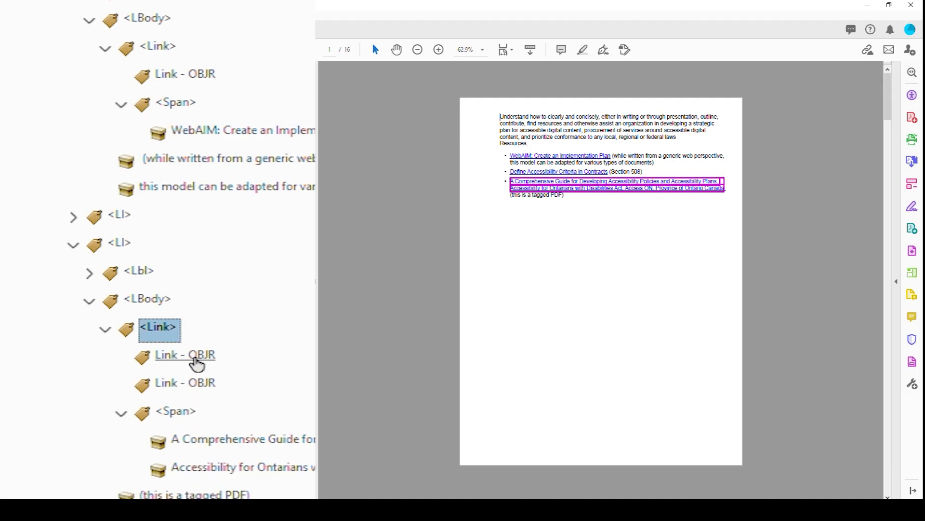
click(185, 383)
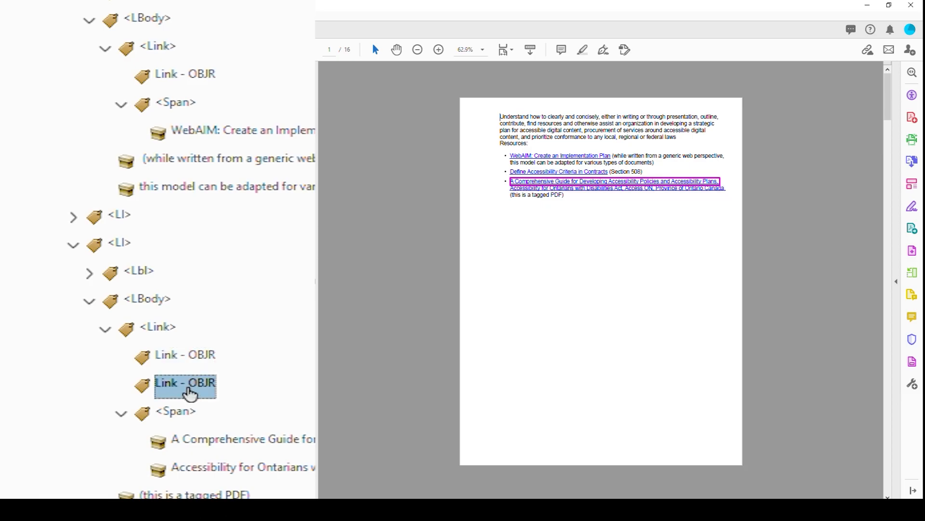
click(185, 354)
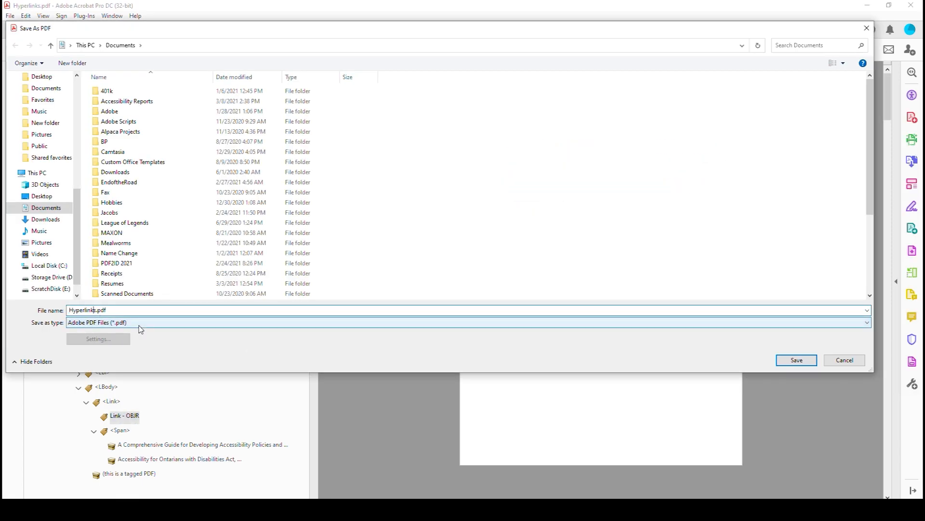
Save as Hyperlinks2.pdf and run the accessibility check, expanding the failed Tagged annotations result
click(795, 359)
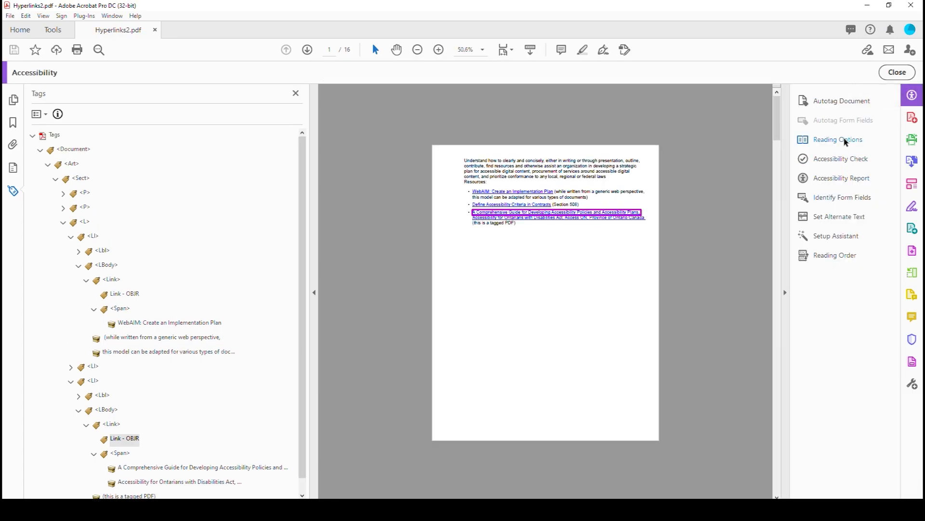
click(841, 158)
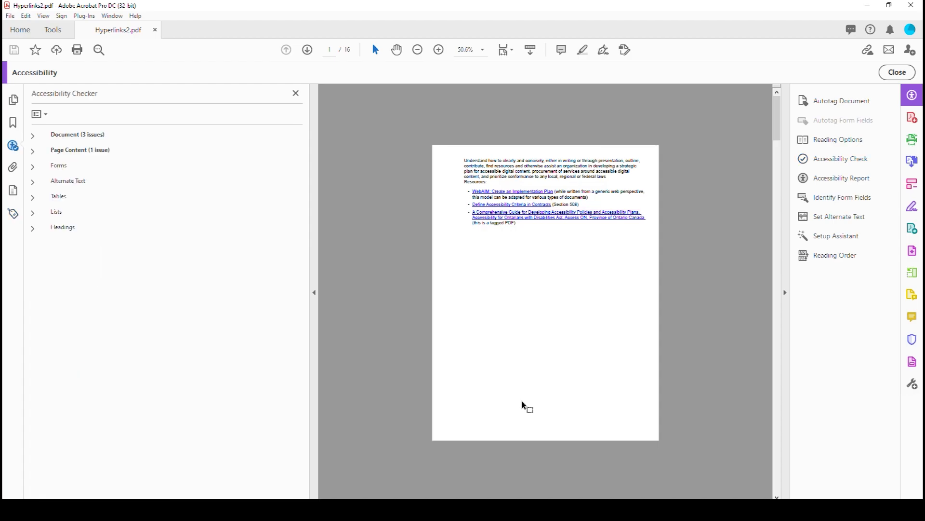
click(34, 149)
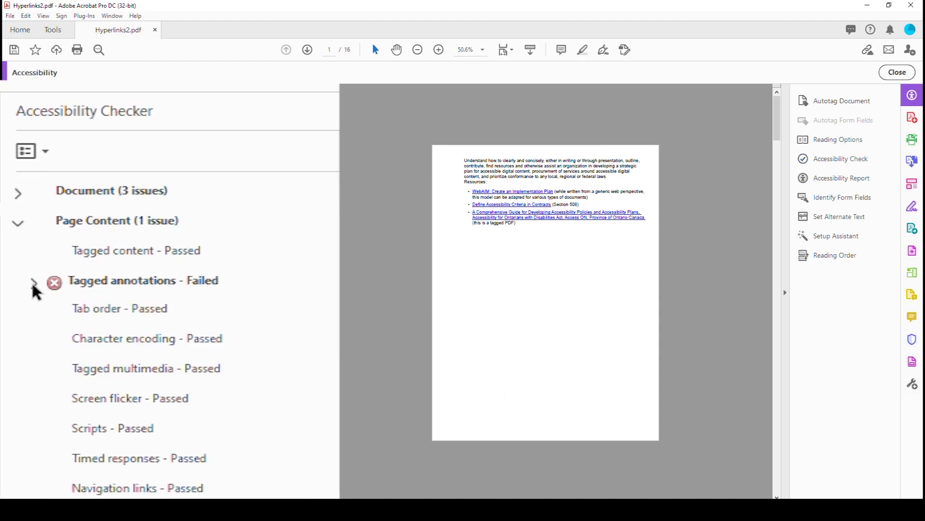
click(33, 282)
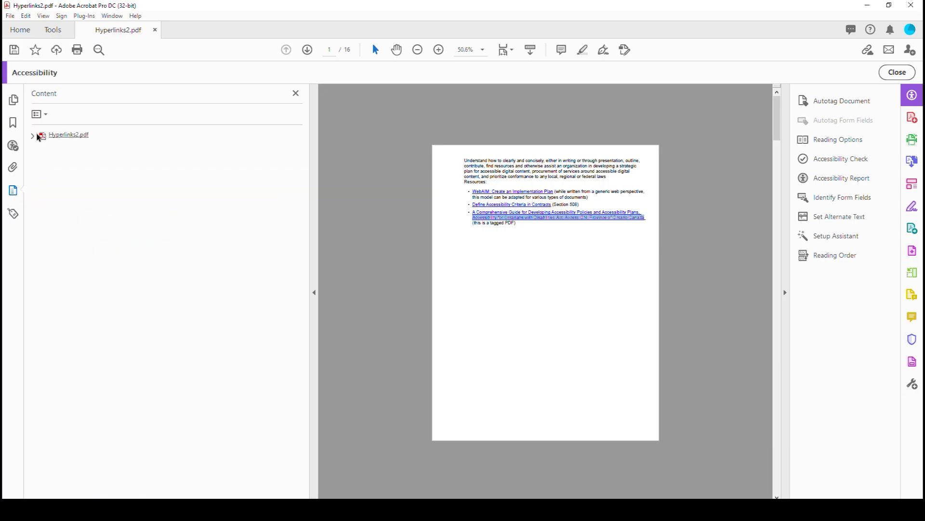
Expand Page 1 > Annotations in the Content panel and inspect the four link annotations
click(33, 135)
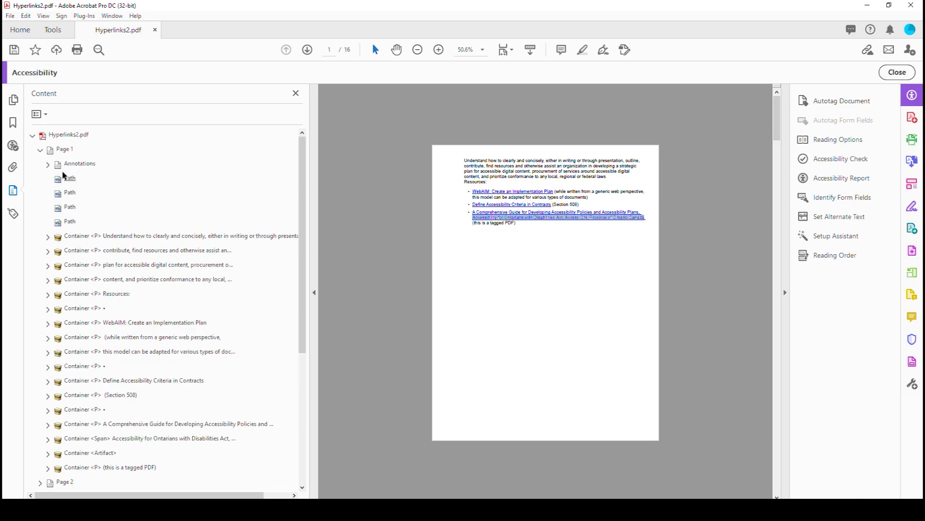
click(47, 164)
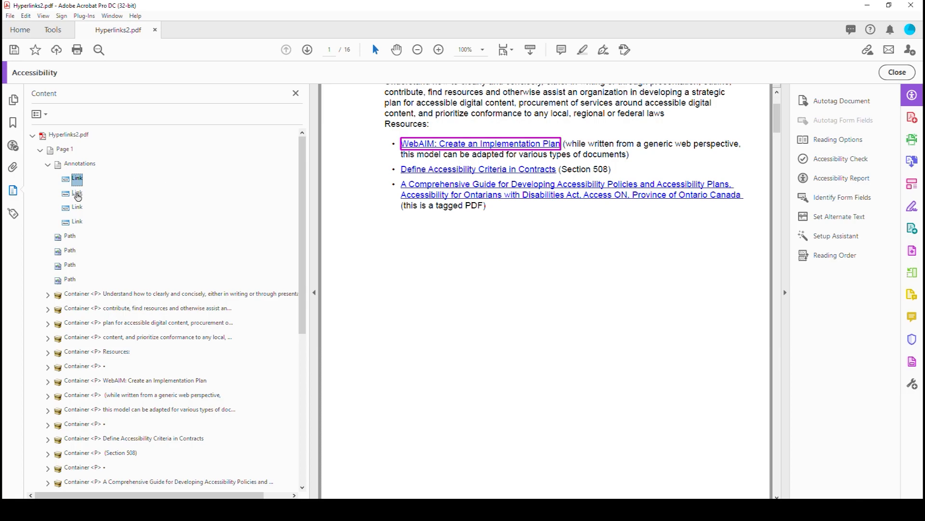
click(77, 222)
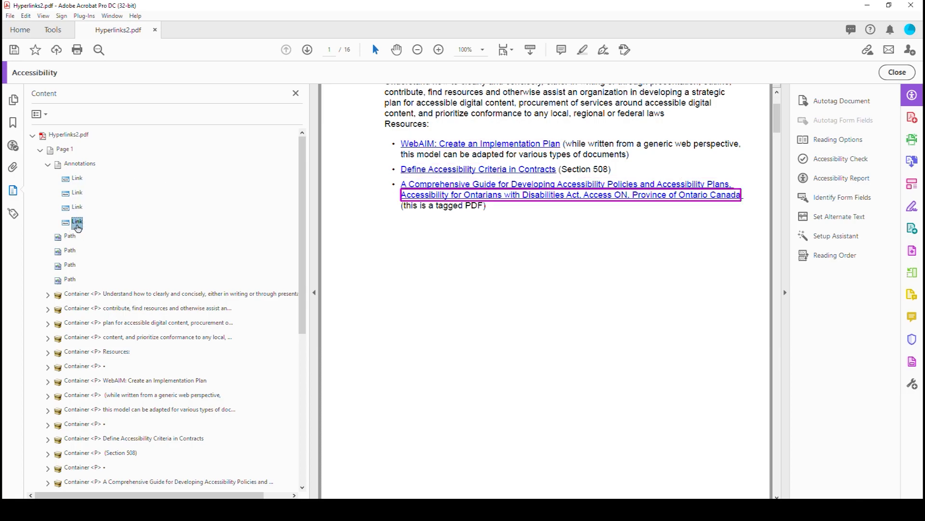
click(77, 207)
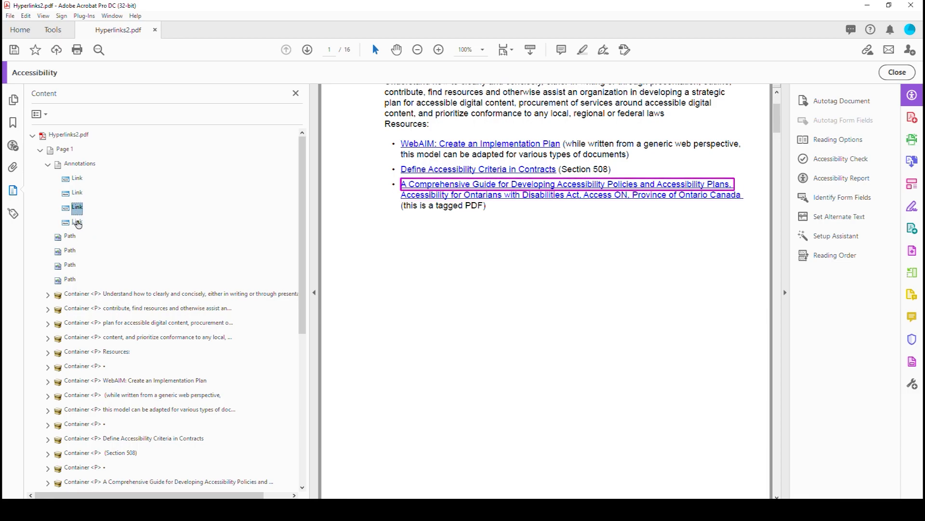
click(77, 221)
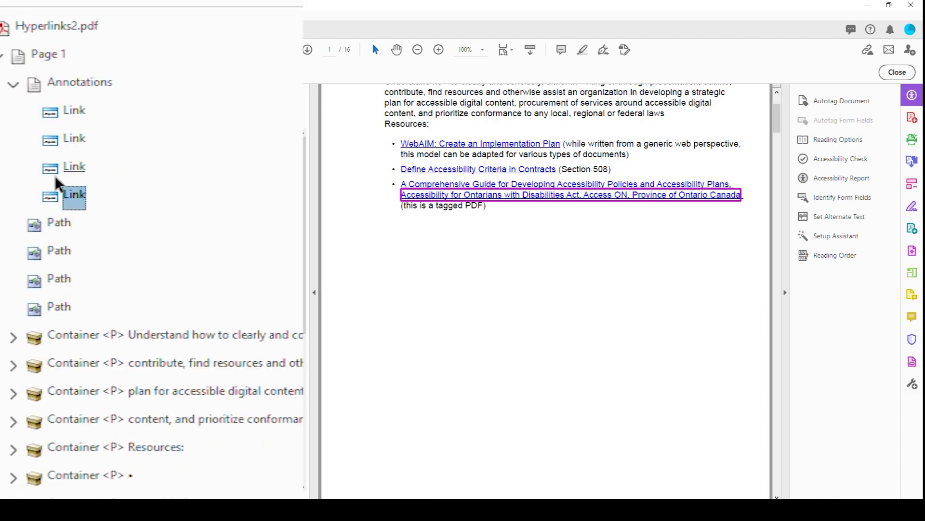
right_click(74, 194)
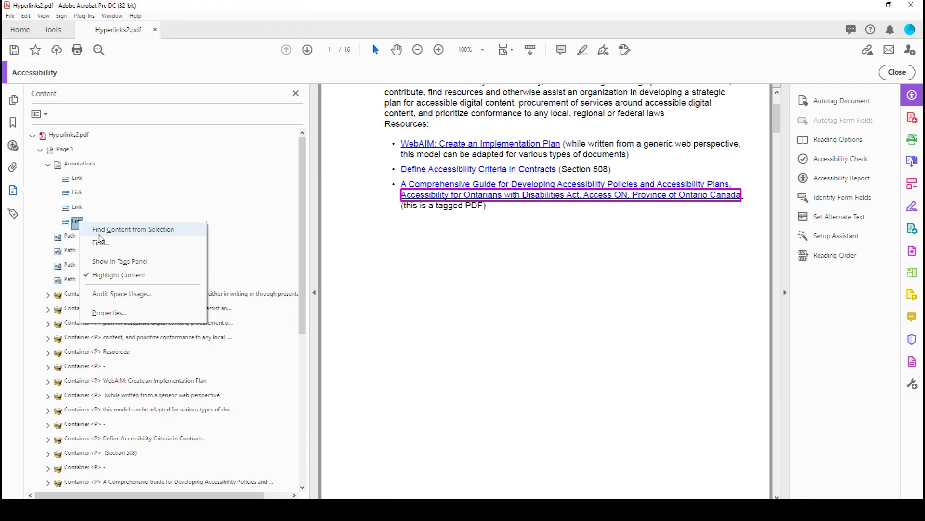
mouse_move(452, 197)
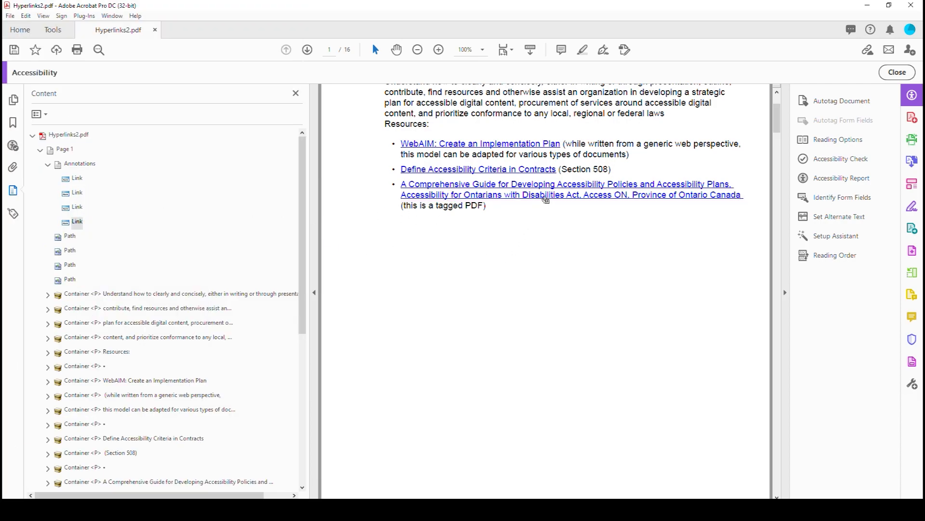
Delete the separate link annotation covering the hyperlink's second line
right_click(542, 198)
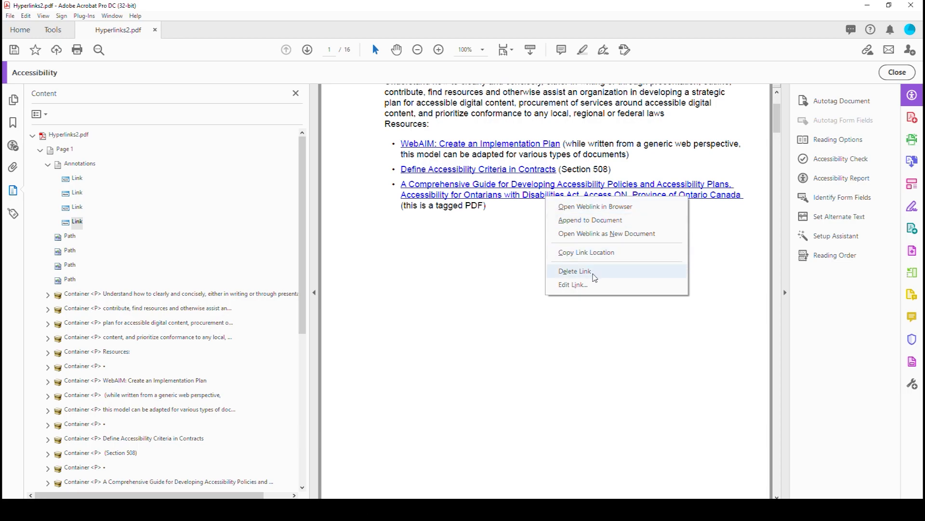
click(575, 270)
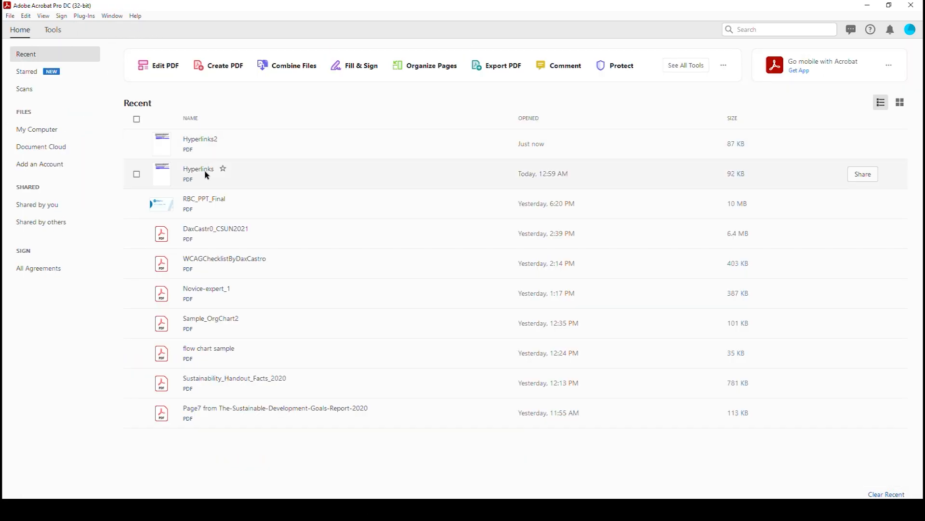
Reopen Hyperlinks.pdf and expand the tag tree down to the last item's Link tag
double_click(199, 171)
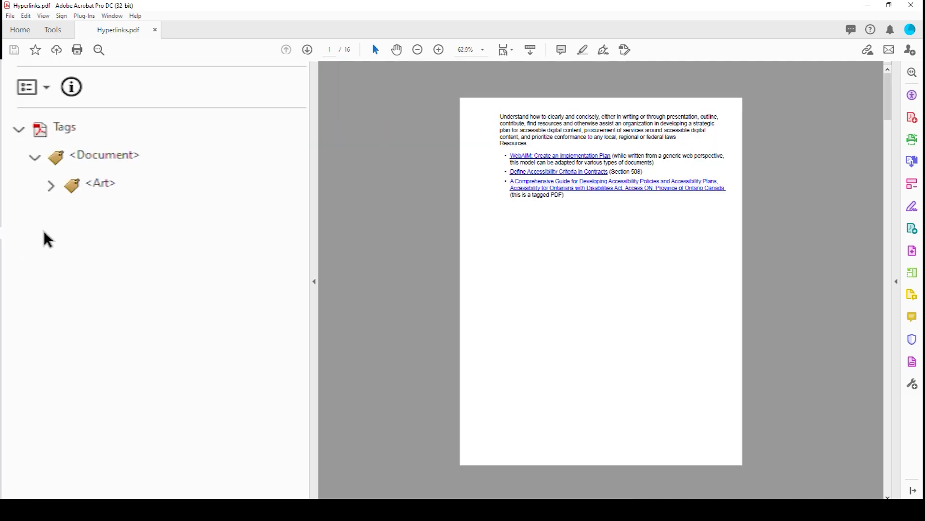
click(51, 185)
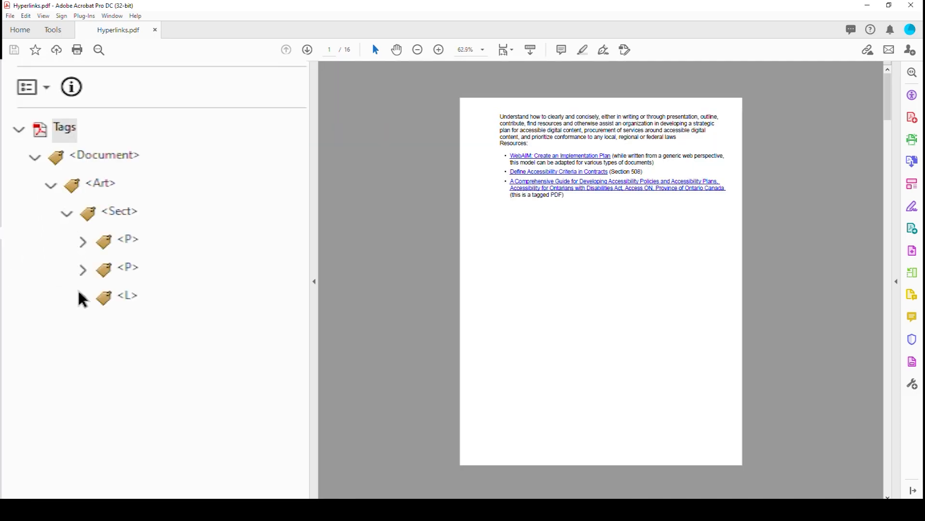
click(82, 295)
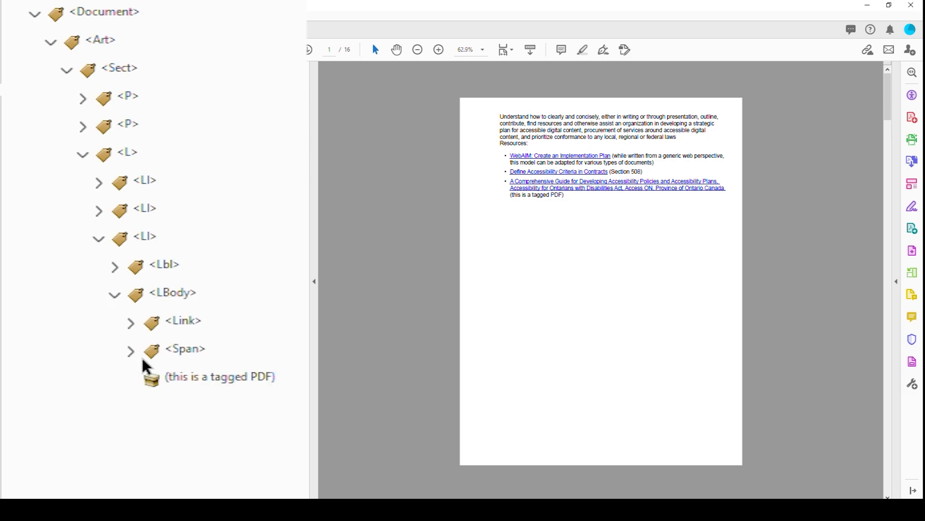
click(131, 324)
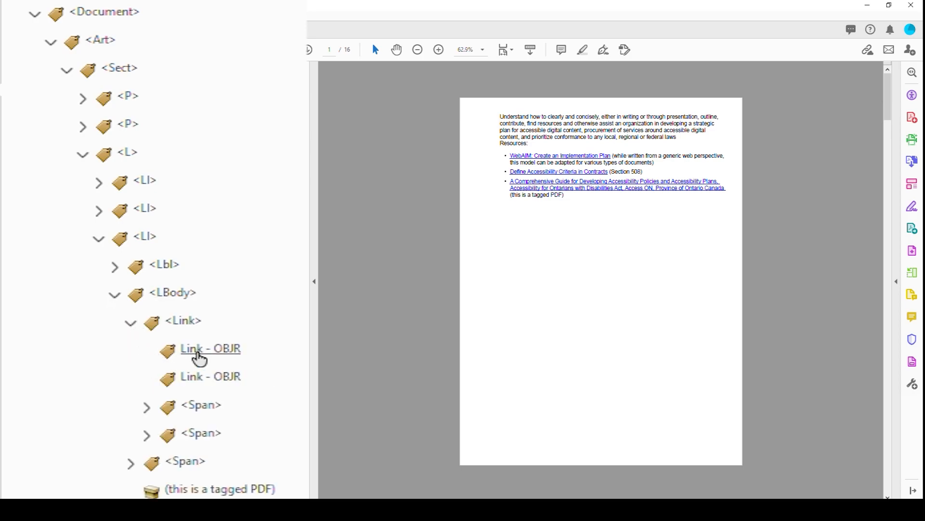
click(142, 313)
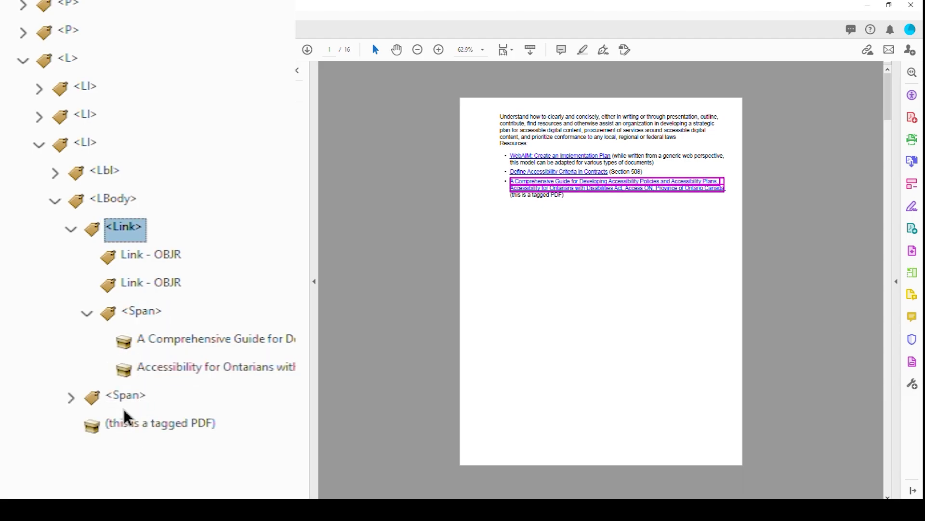
Change the empty content item under the guide link to a page Artifact
right_click(124, 229)
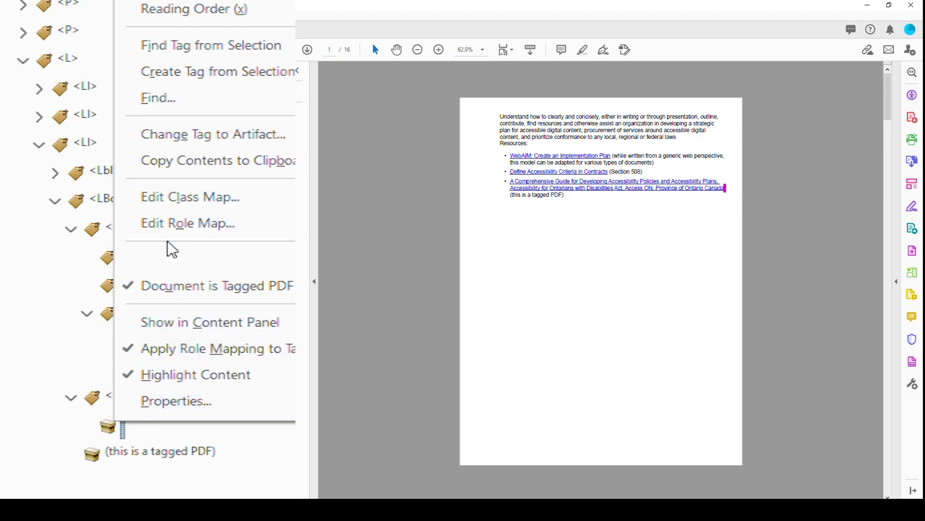
click(213, 134)
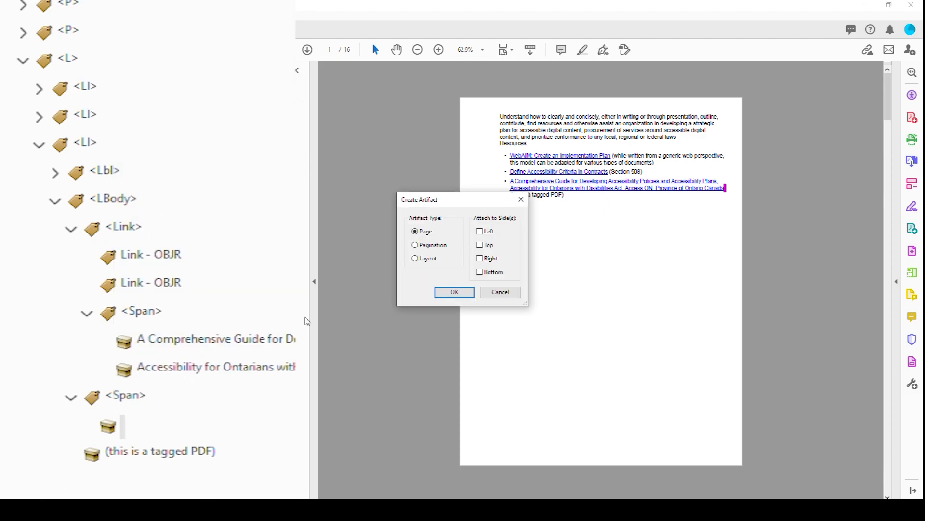
click(454, 292)
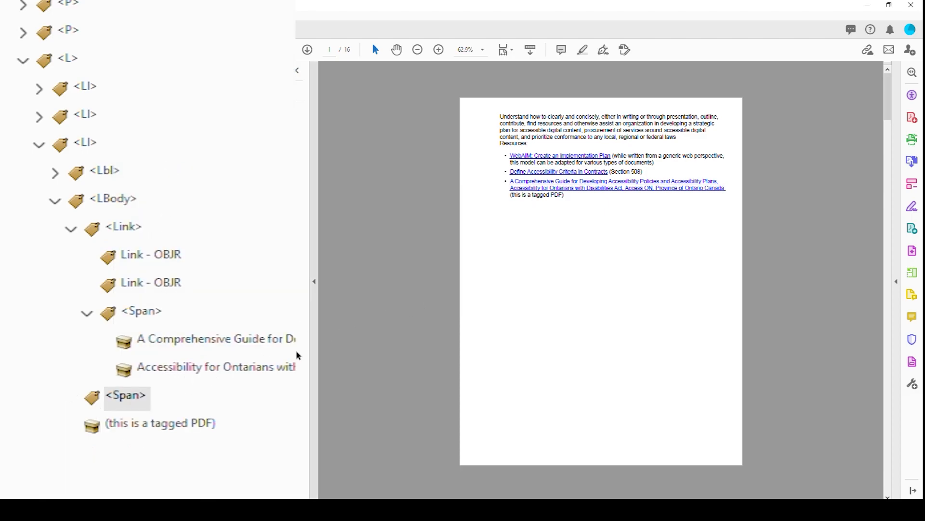
click(160, 394)
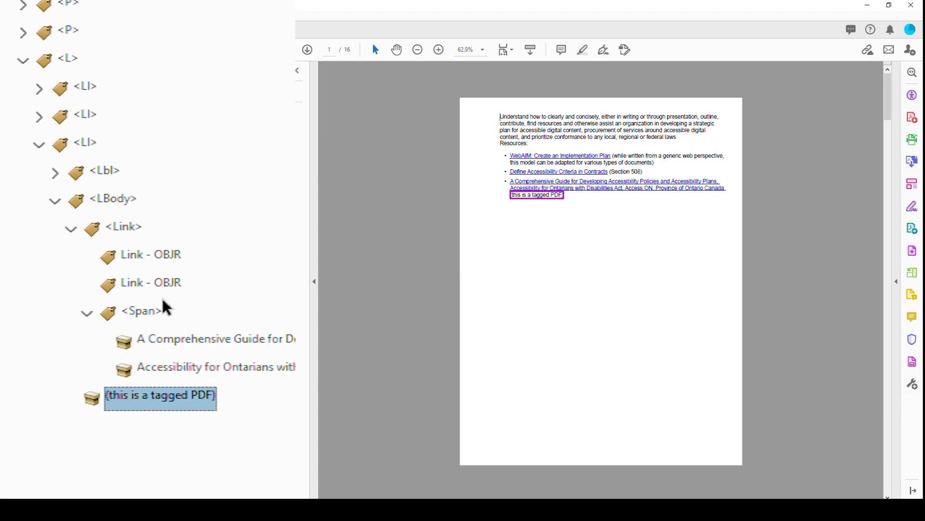
mouse_move(150, 278)
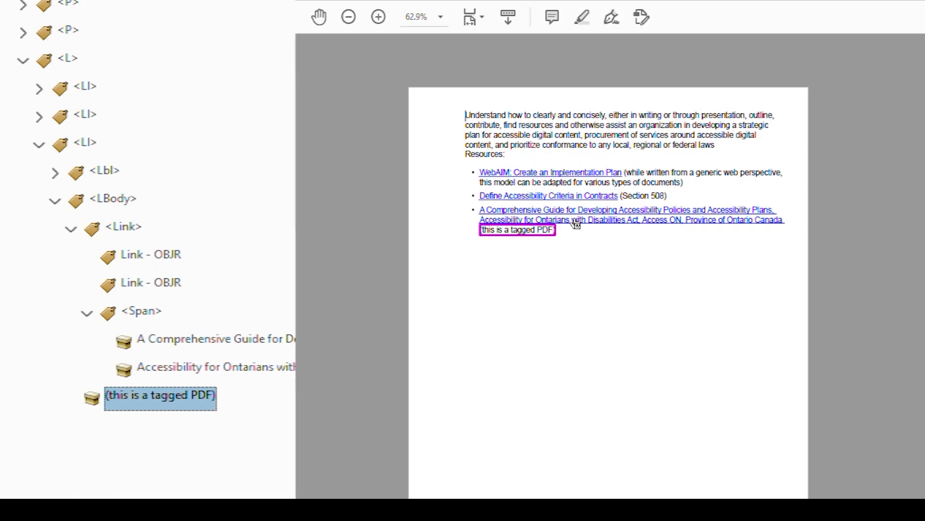
Copy the guide link's web address via Copy Link Location and select its Link tag
right_click(576, 223)
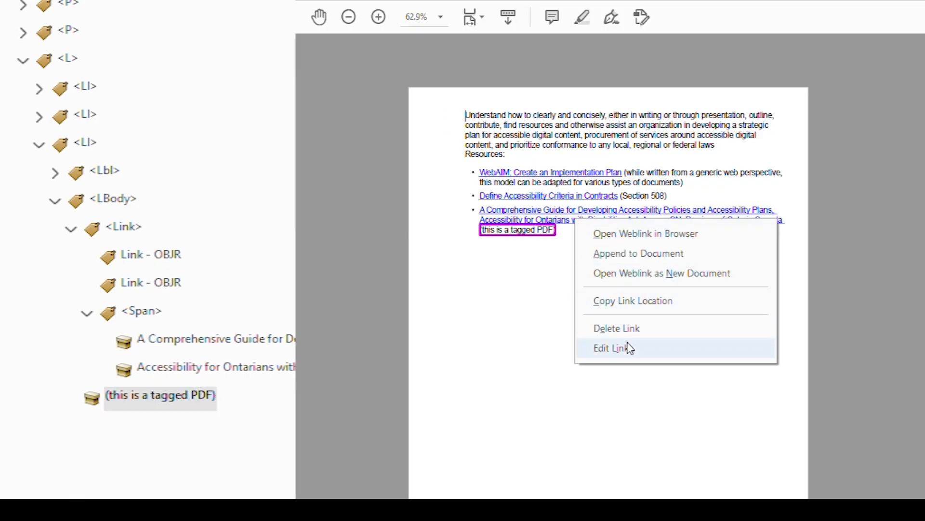
mouse_move(633, 300)
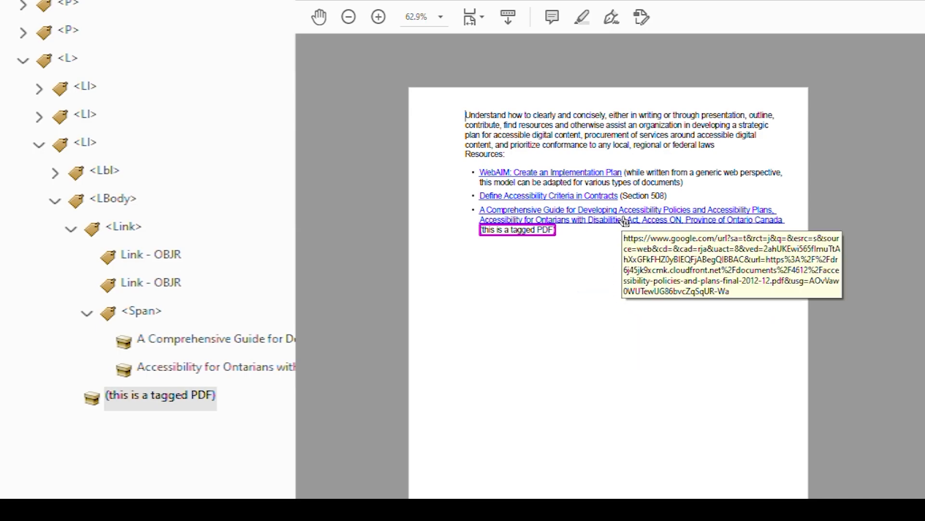
right_click(516, 229)
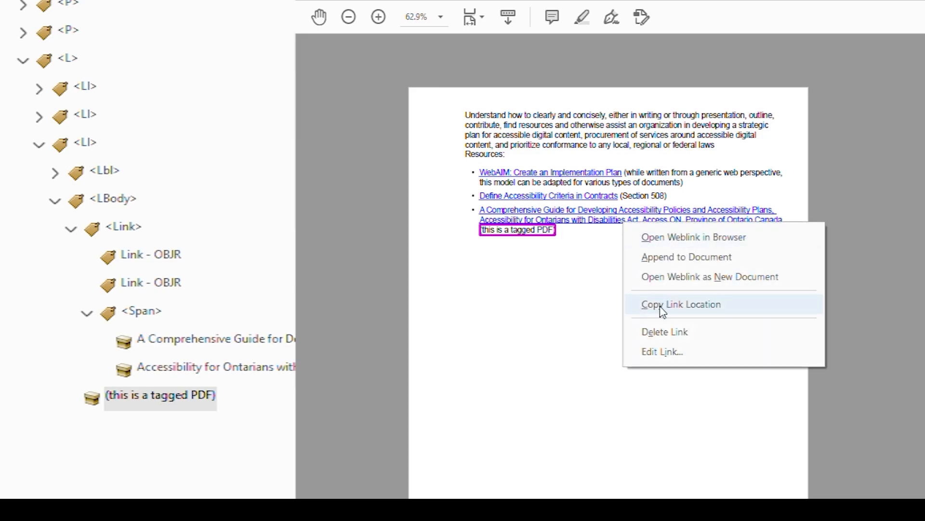
click(681, 304)
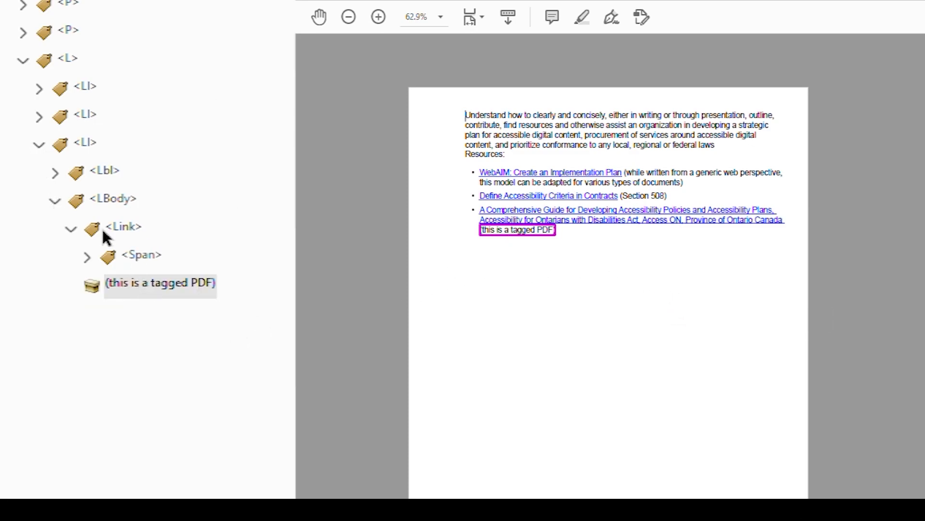
click(123, 226)
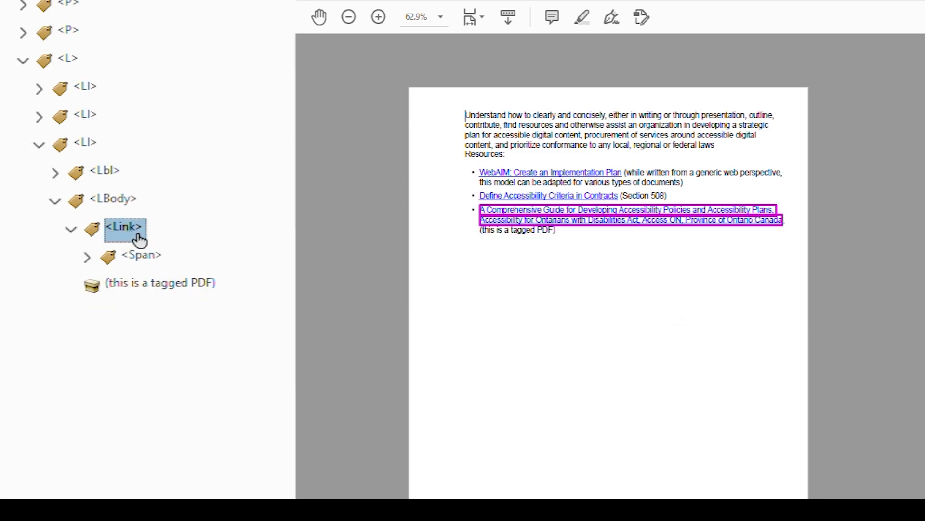
mouse_move(111, 243)
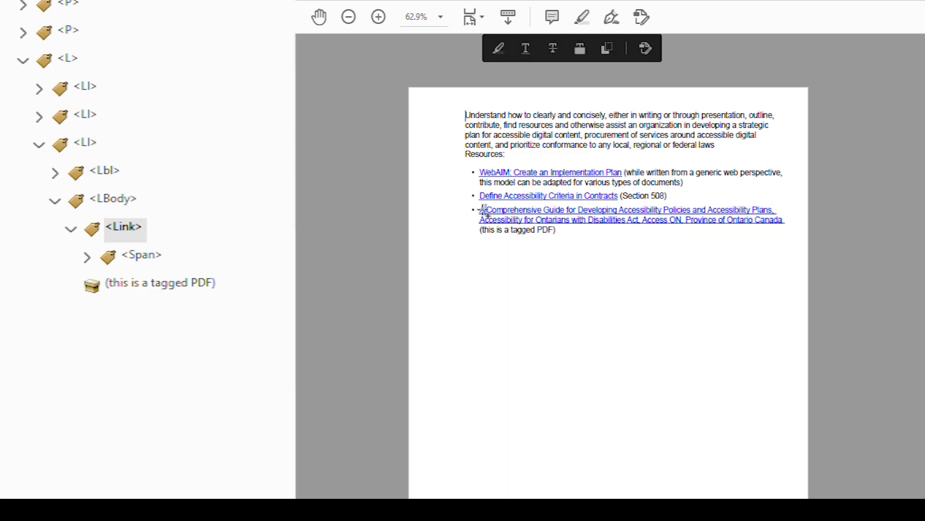
Create one Open a web page link across both guide title lines using the copied URL
drag(480, 210, 779, 219)
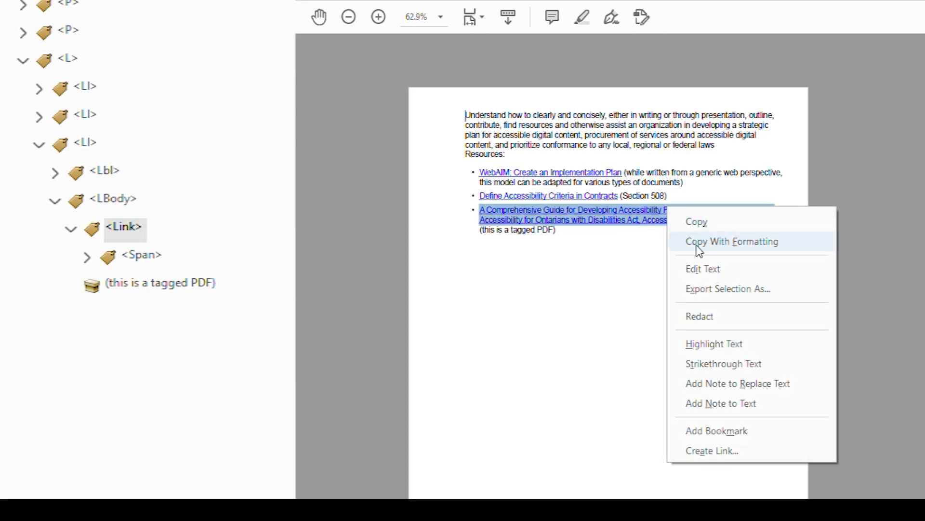
click(711, 450)
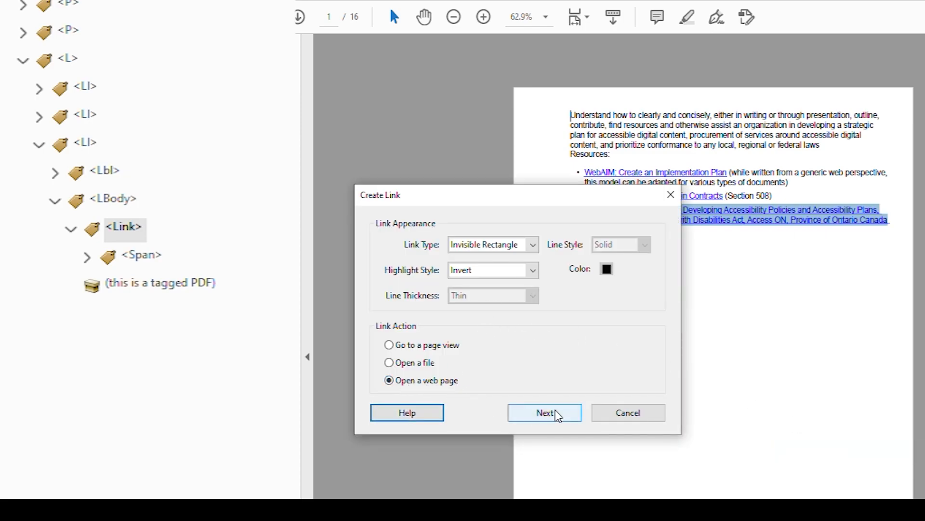
click(542, 412)
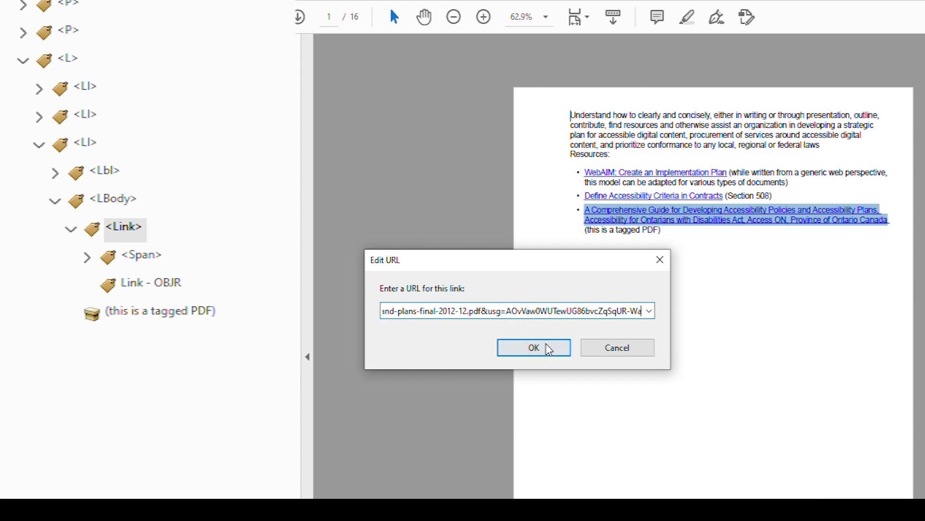
click(533, 347)
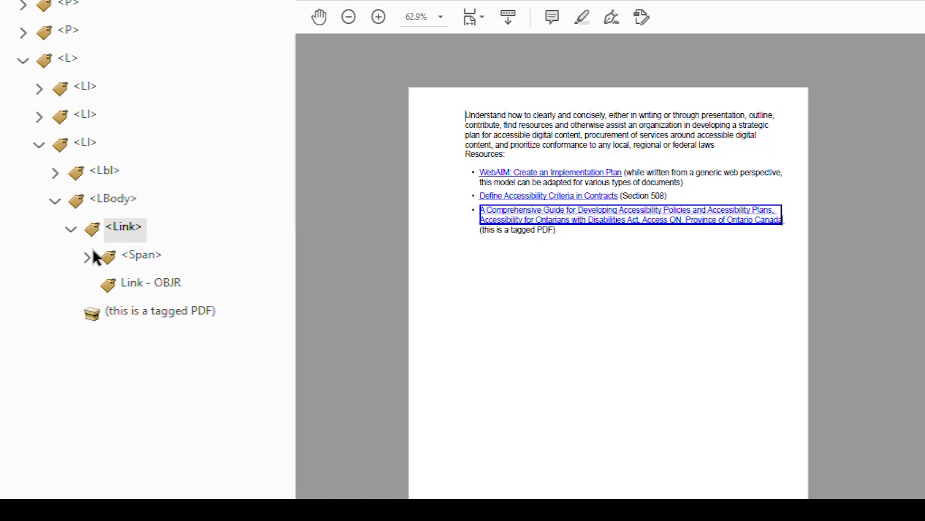
Verify the Link tag now holds one span and a single Link - OBJR
click(86, 254)
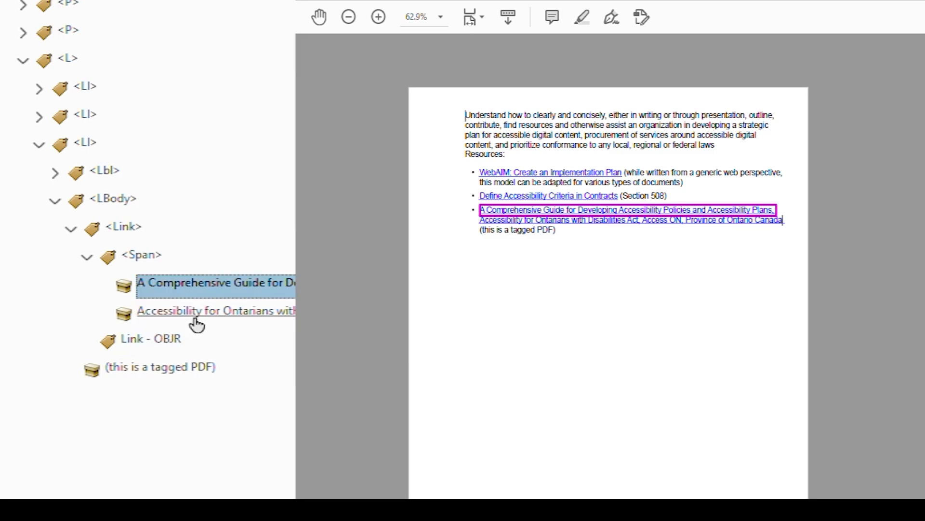
click(151, 338)
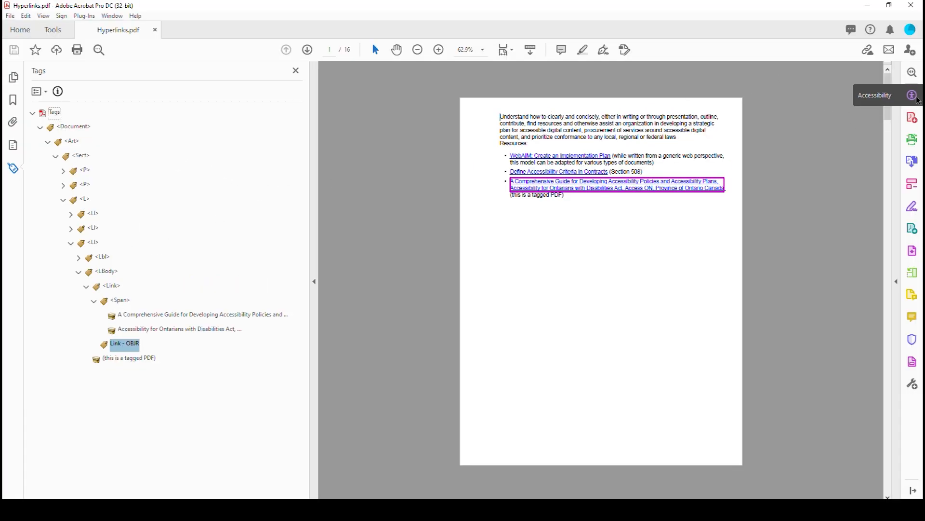
Run the accessibility check and start fixing the failed Title rule
click(916, 95)
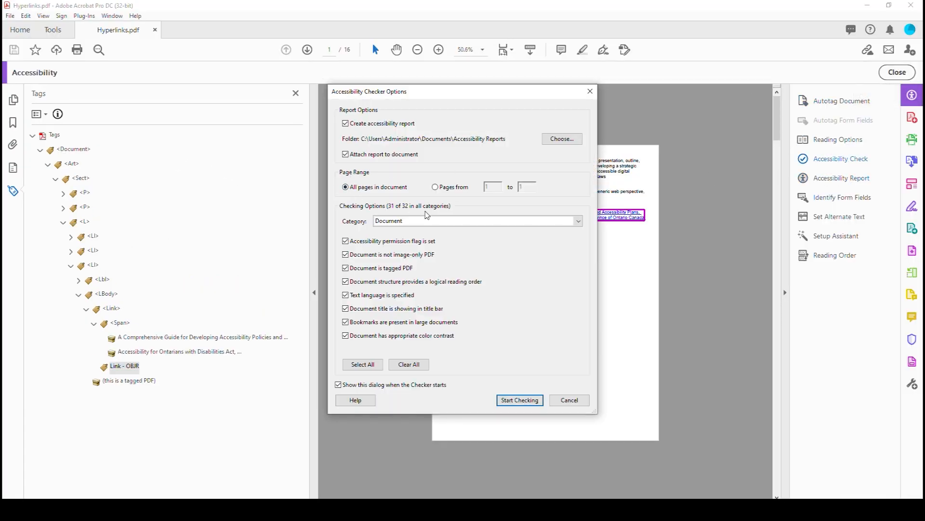
click(518, 399)
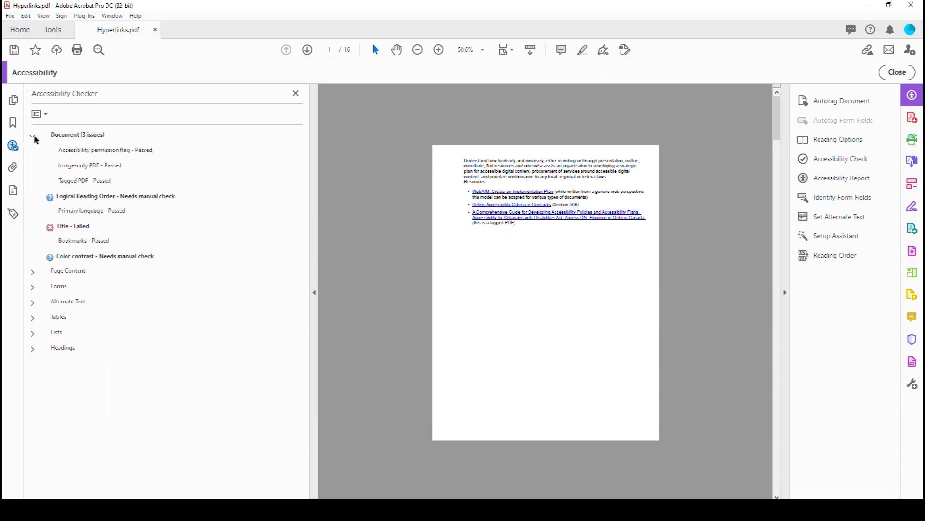
right_click(72, 226)
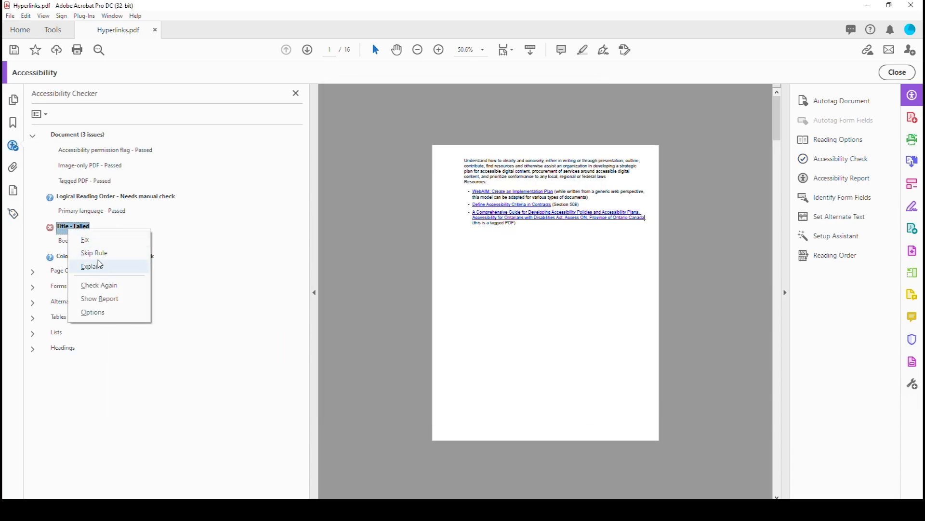
click(85, 240)
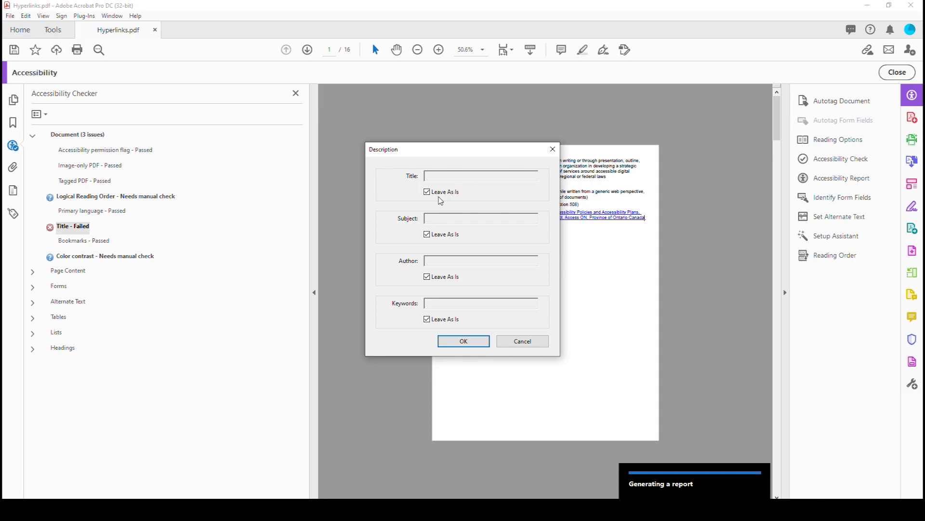
Set the document title to 'Fixing Hyperlinks' and the author to 'Dax Castro', then apply
text(Hyu)
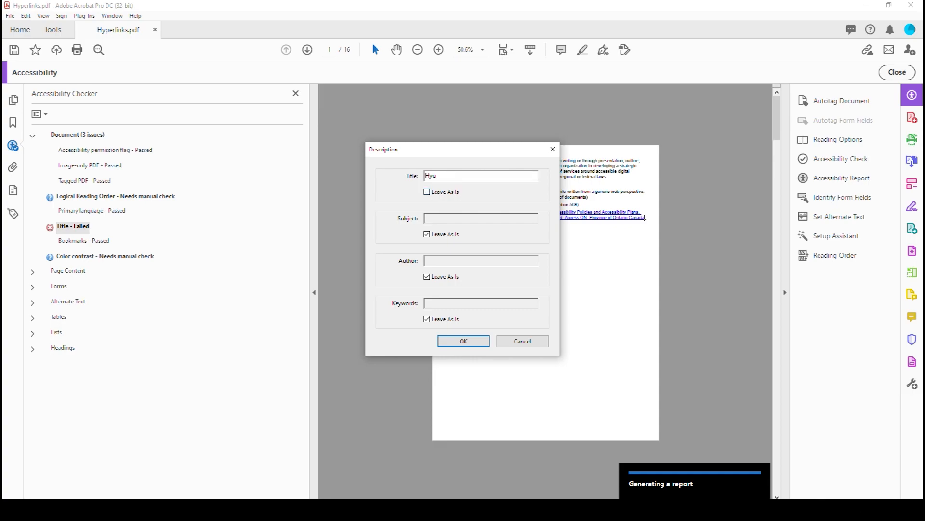
text(Fixing)
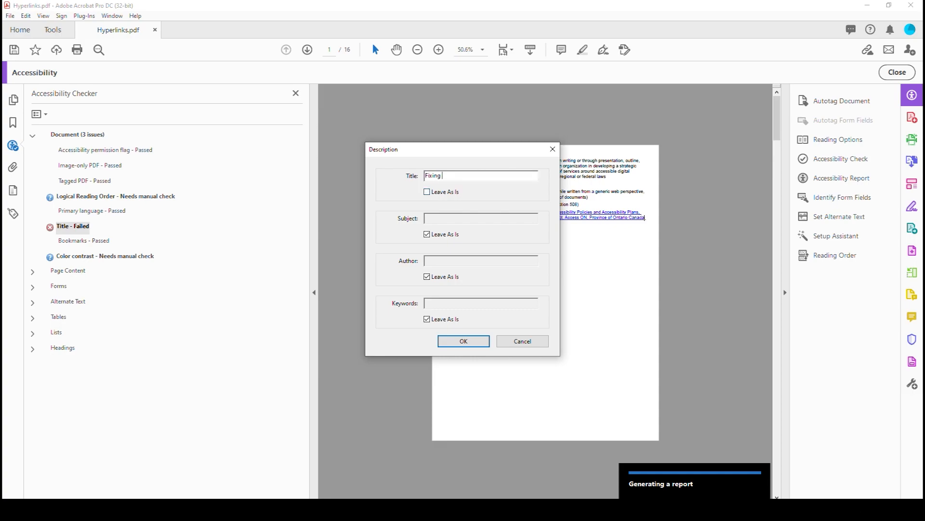
text(Hyperl)
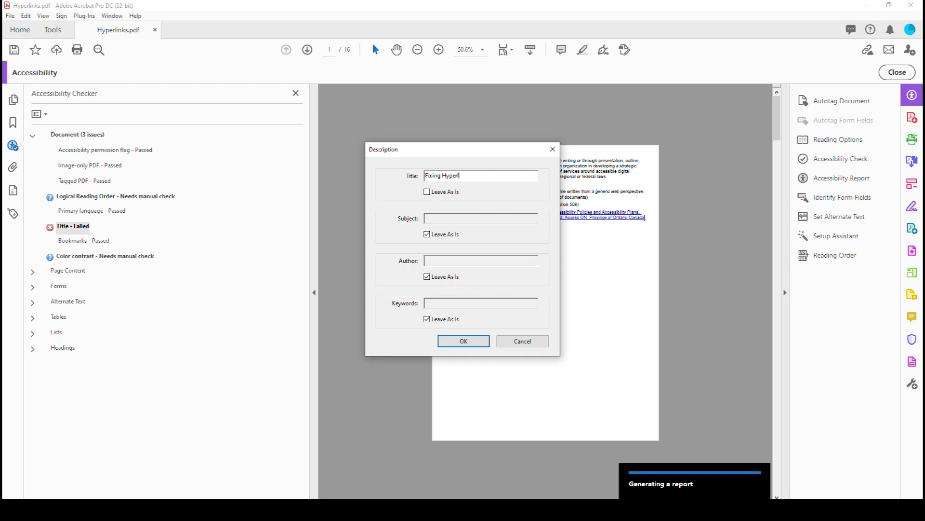
text(inks)
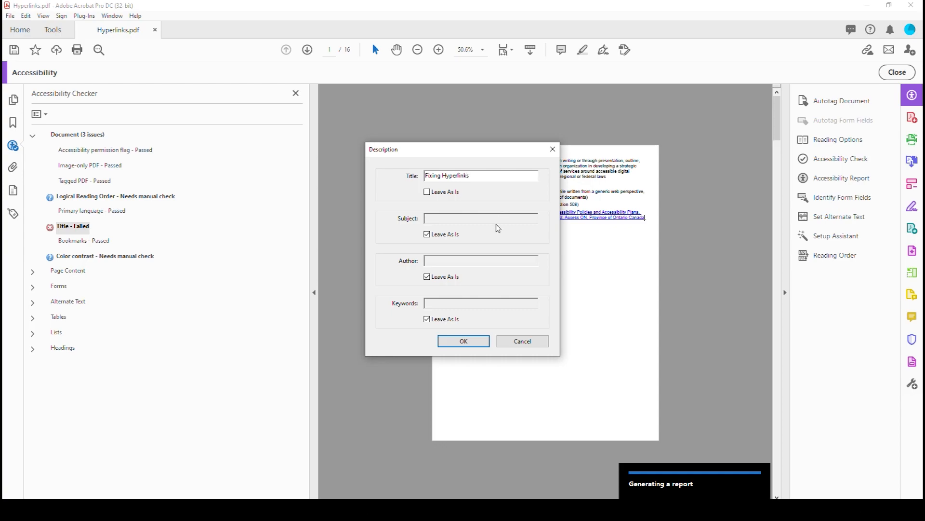
click(427, 277)
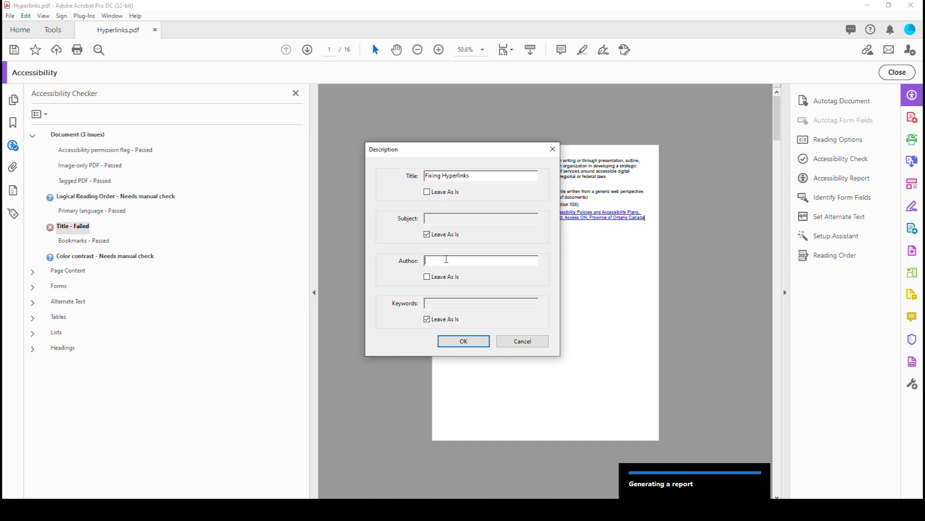
text(Dax Castro,)
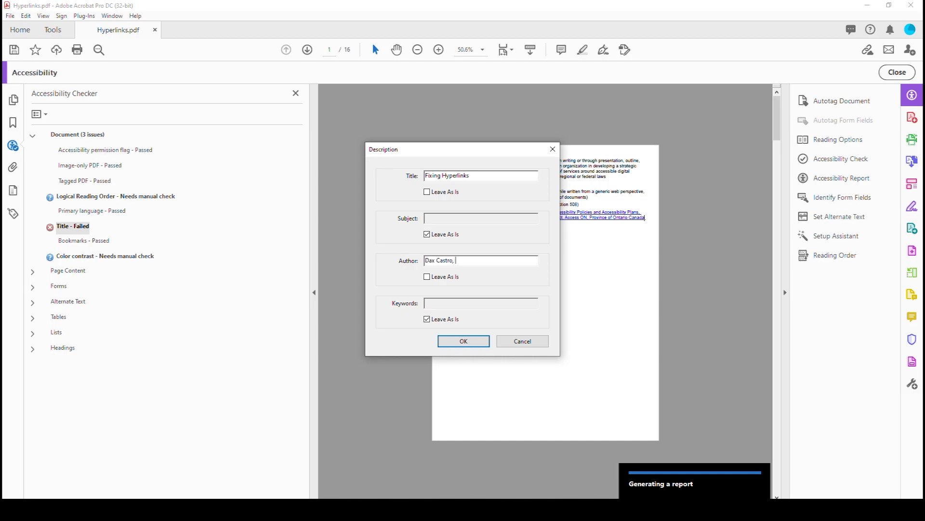
click(463, 341)
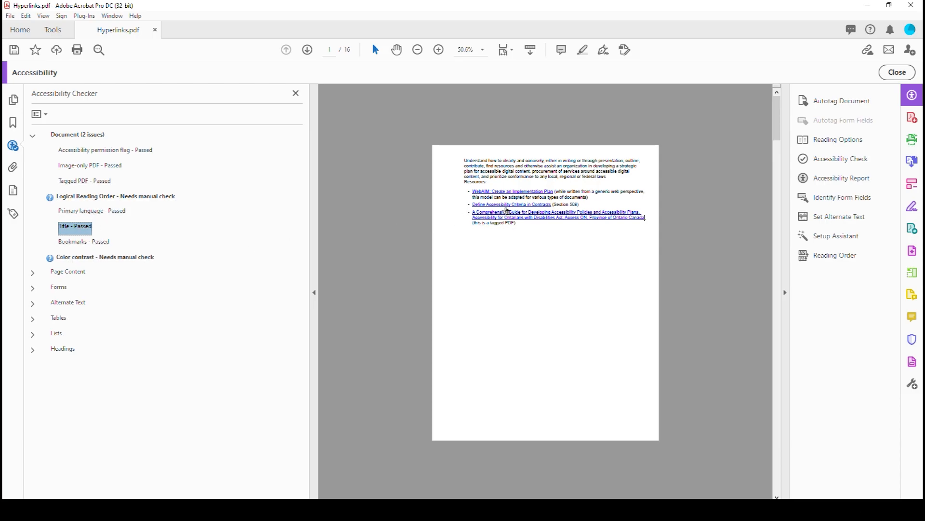
click(438, 49)
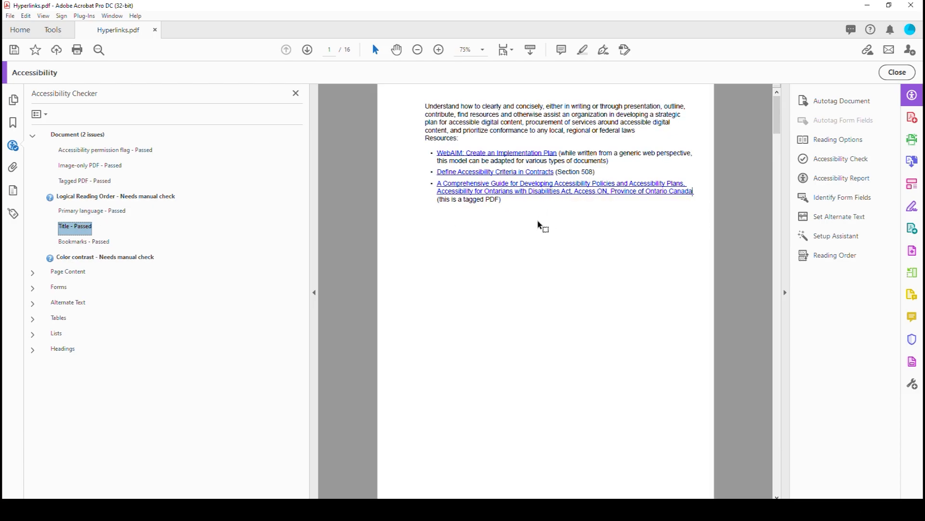
mouse_move(492, 196)
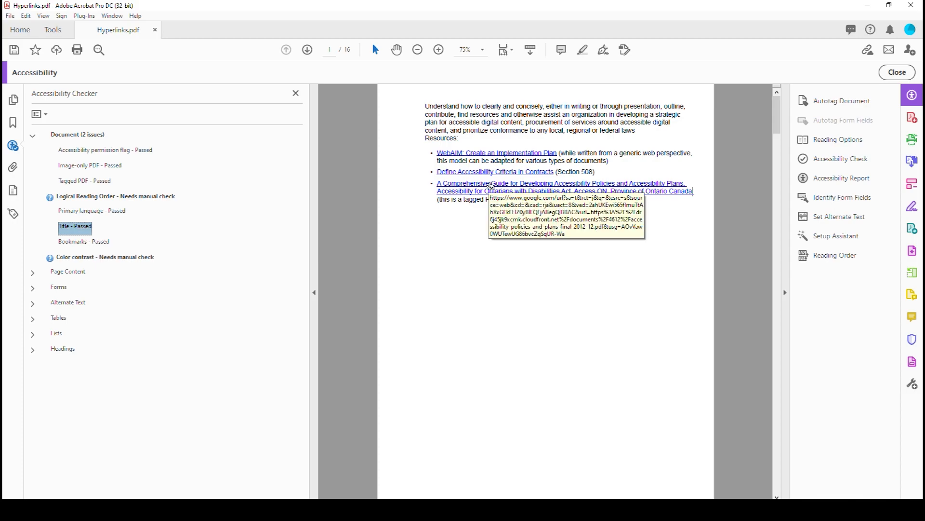
mouse_move(459, 252)
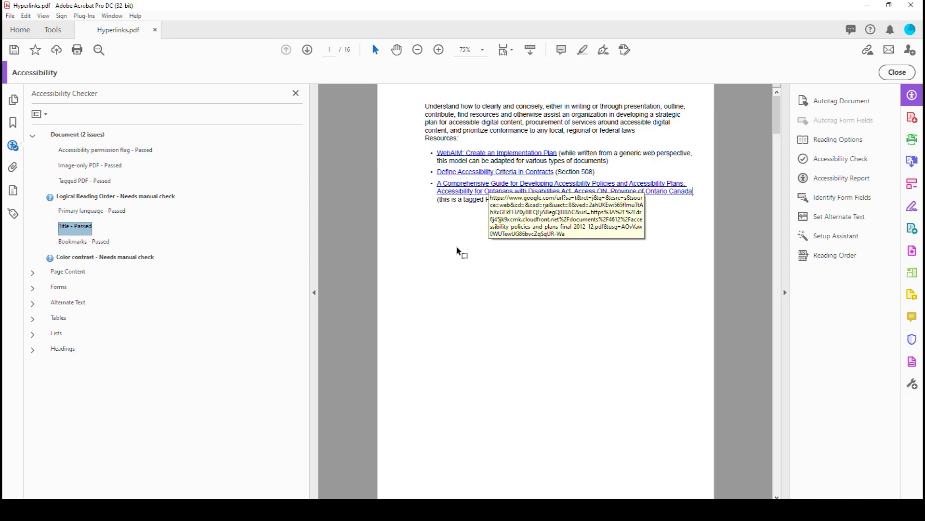